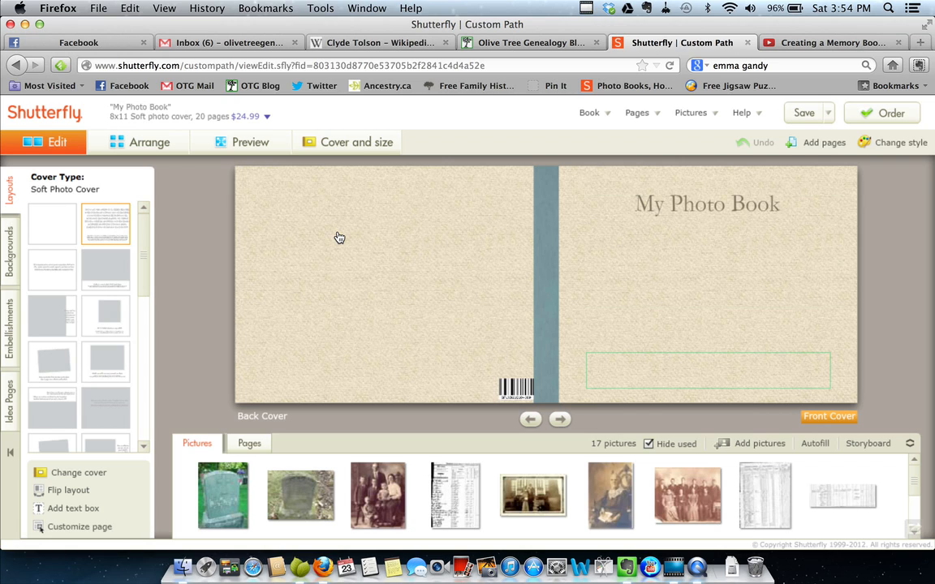
Step: Advance past the cover to the pages 2–3 spread of the photo book
left_click(610, 495)
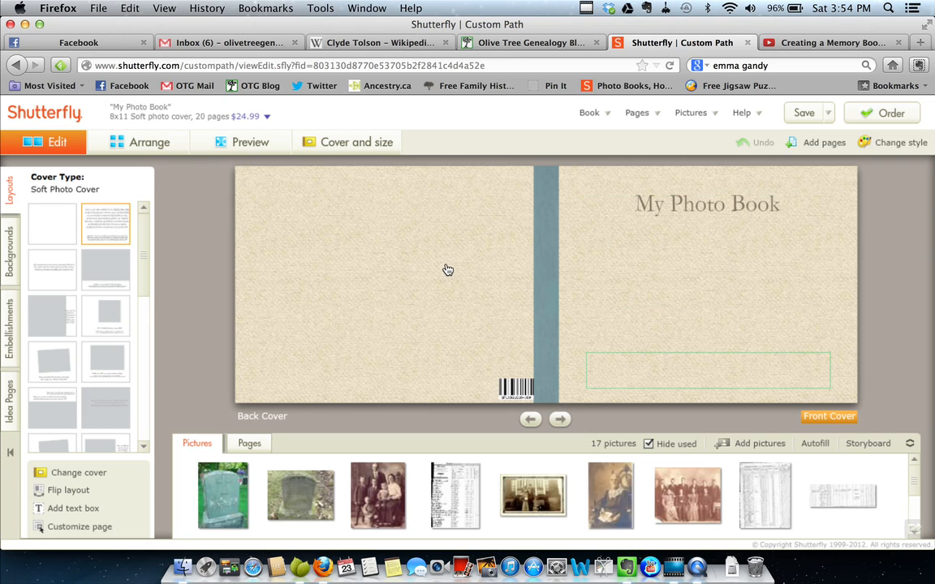
mouse_move(451, 283)
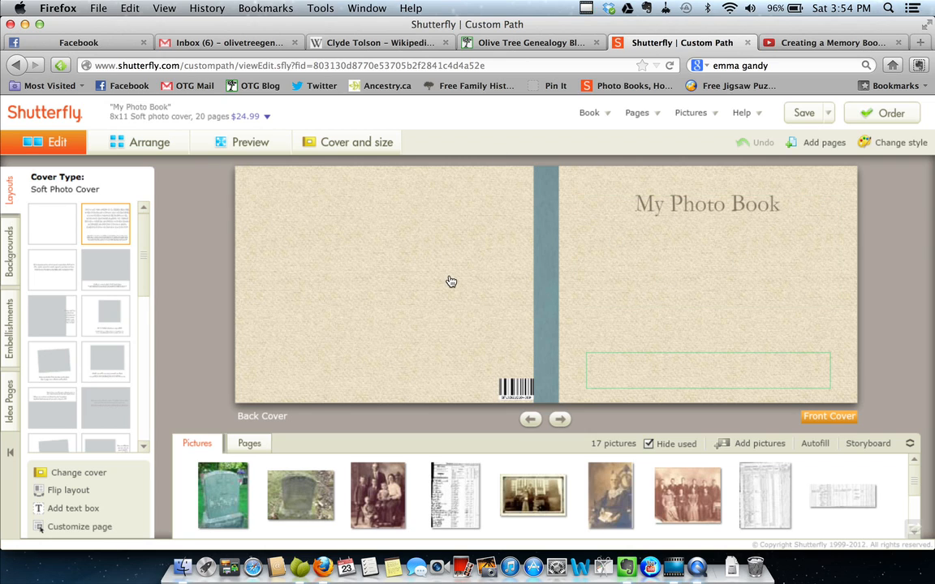
mouse_move(518, 344)
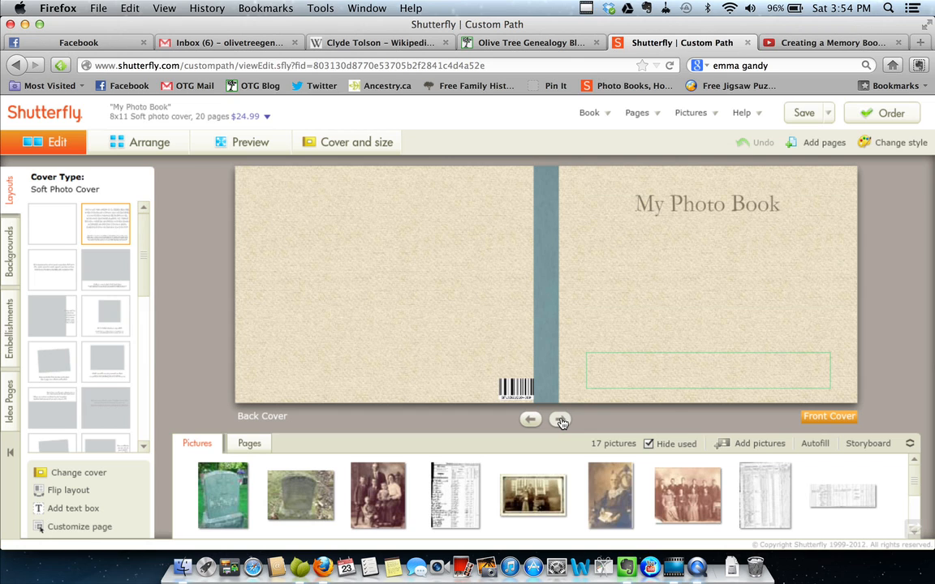
left_click(562, 419)
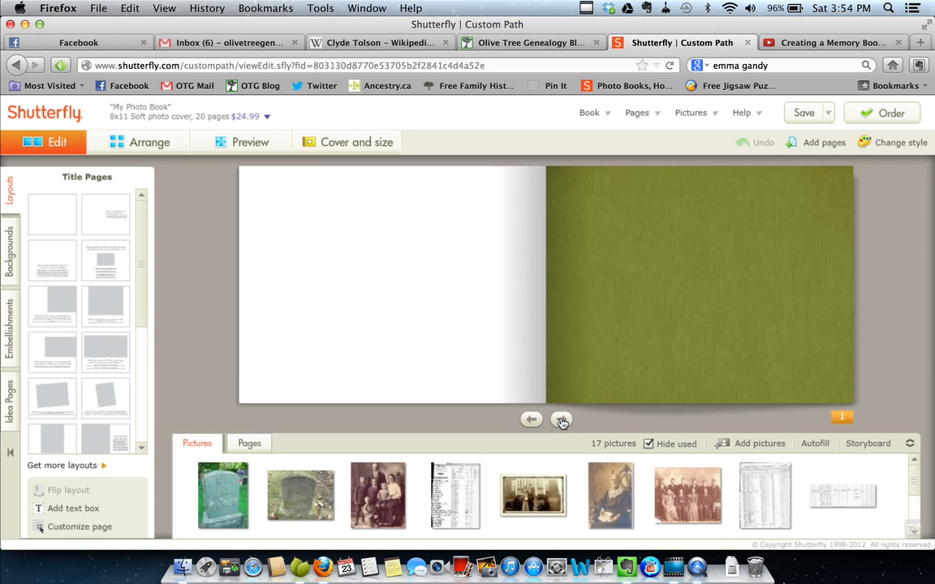
left_click(562, 419)
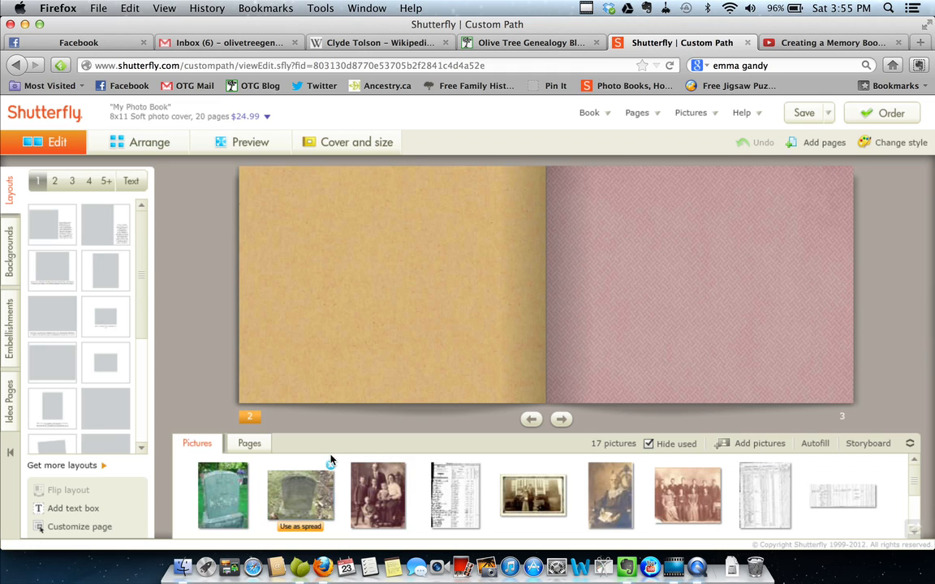
mouse_move(381, 444)
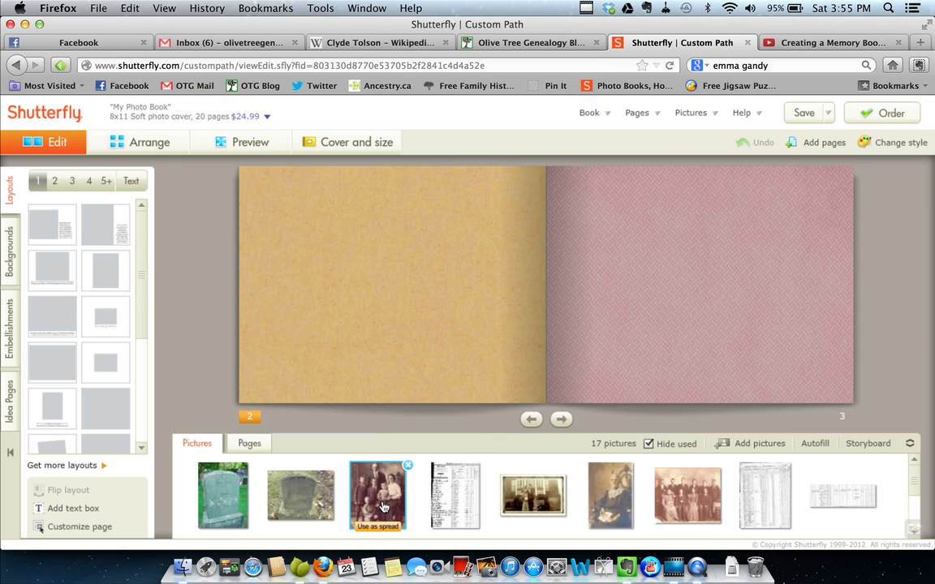
mouse_move(376, 496)
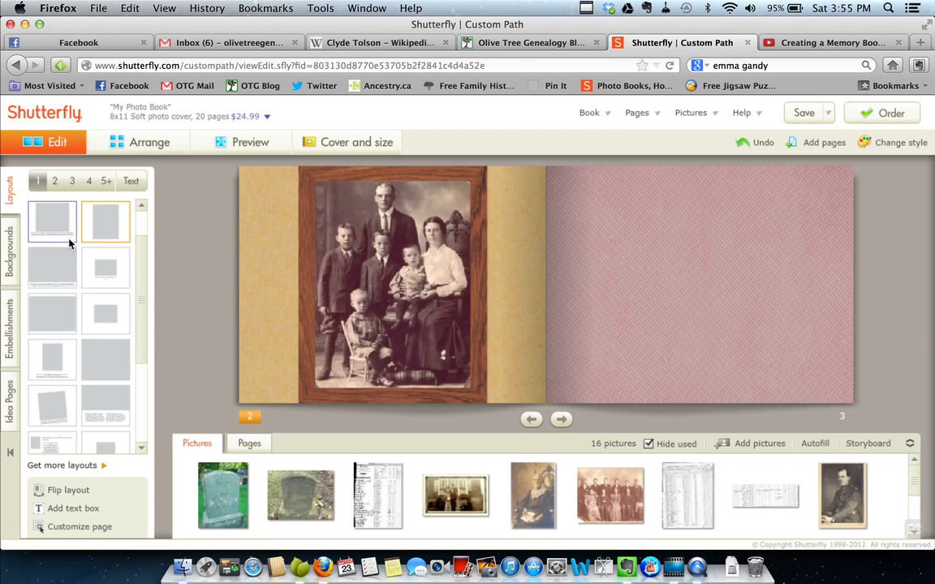
Step: Apply a one-photo layout with a caption area below the family portrait on the left page
left_click(104, 315)
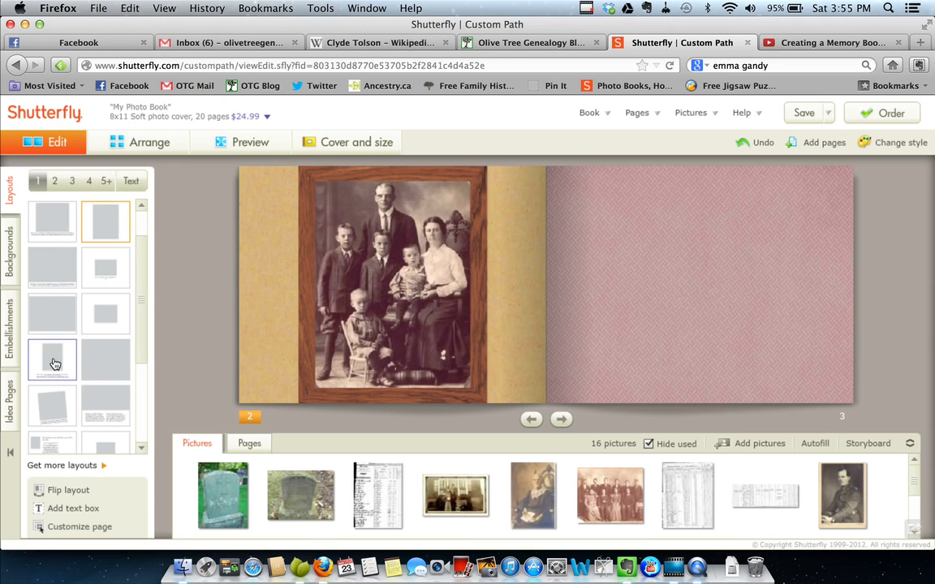
left_click(52, 360)
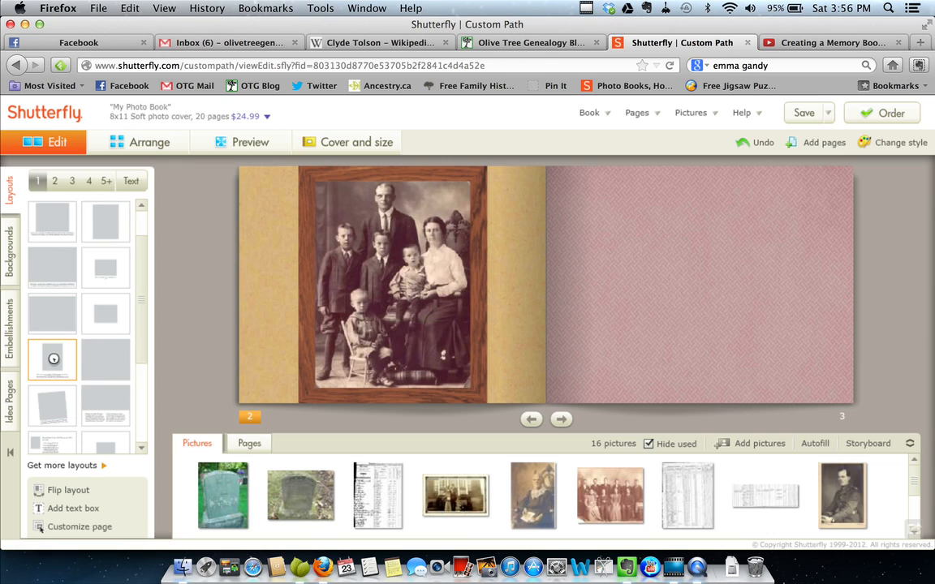
left_click(52, 221)
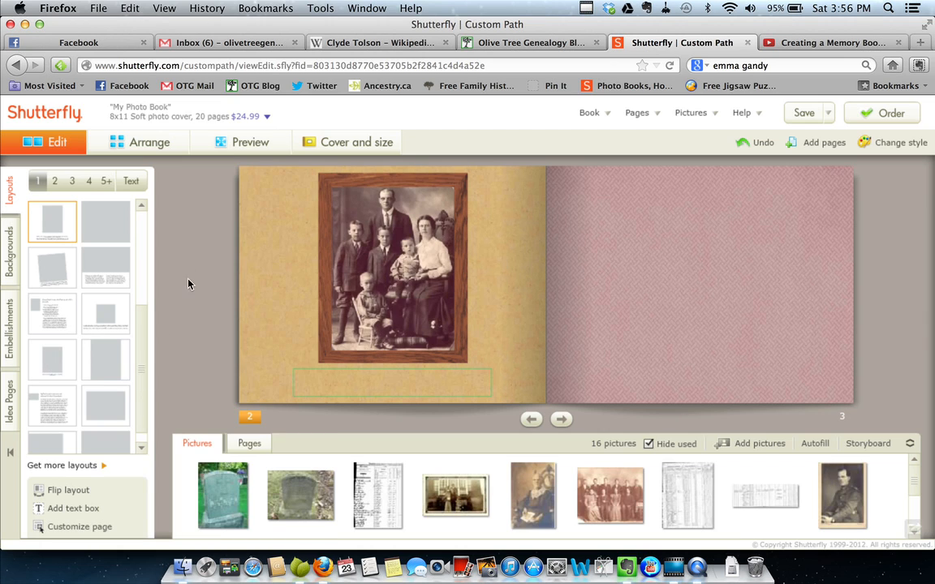
mouse_move(287, 327)
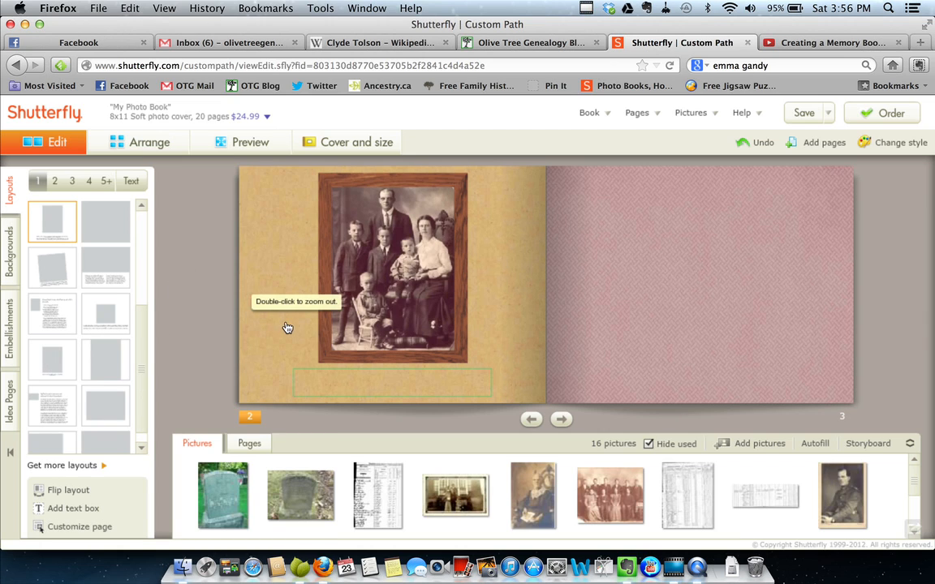
mouse_move(175, 309)
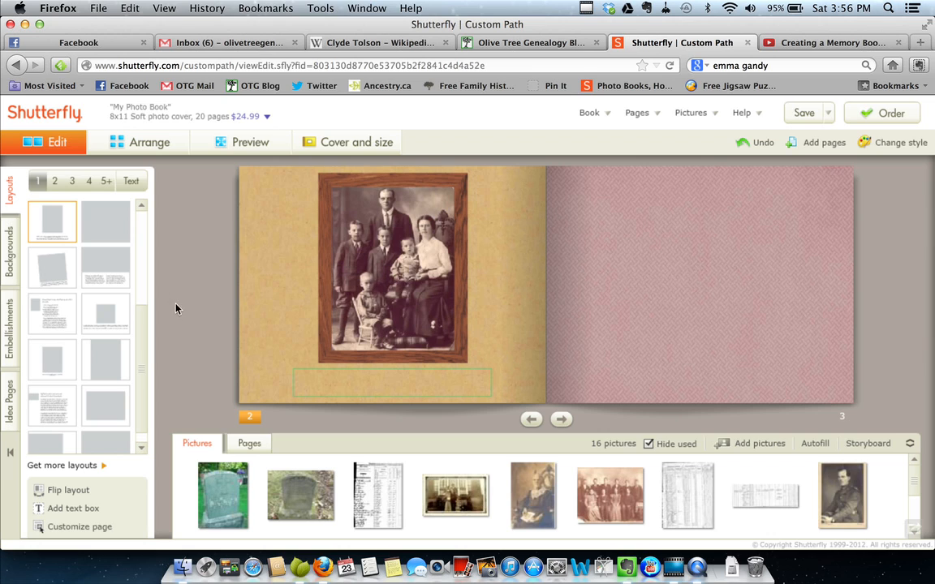
mouse_move(291, 205)
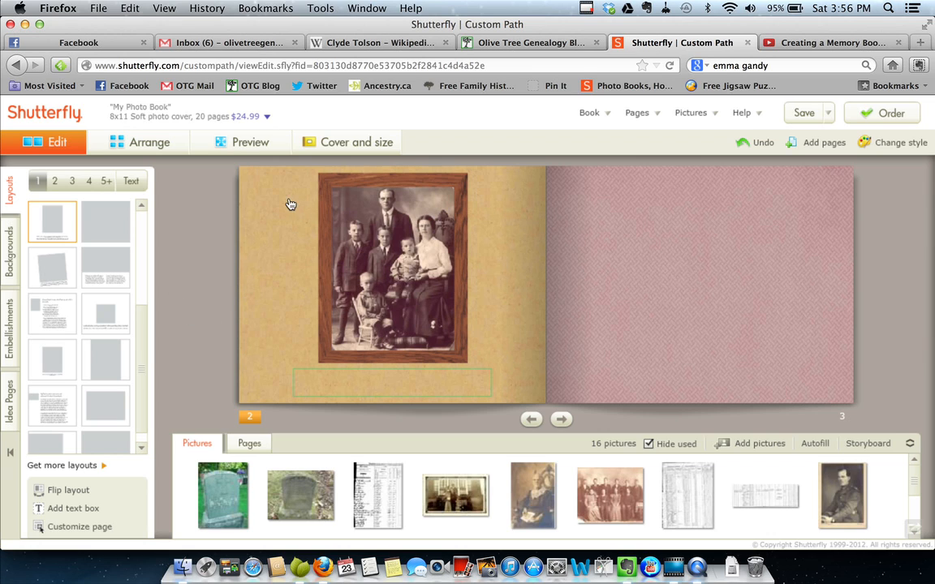
mouse_move(276, 246)
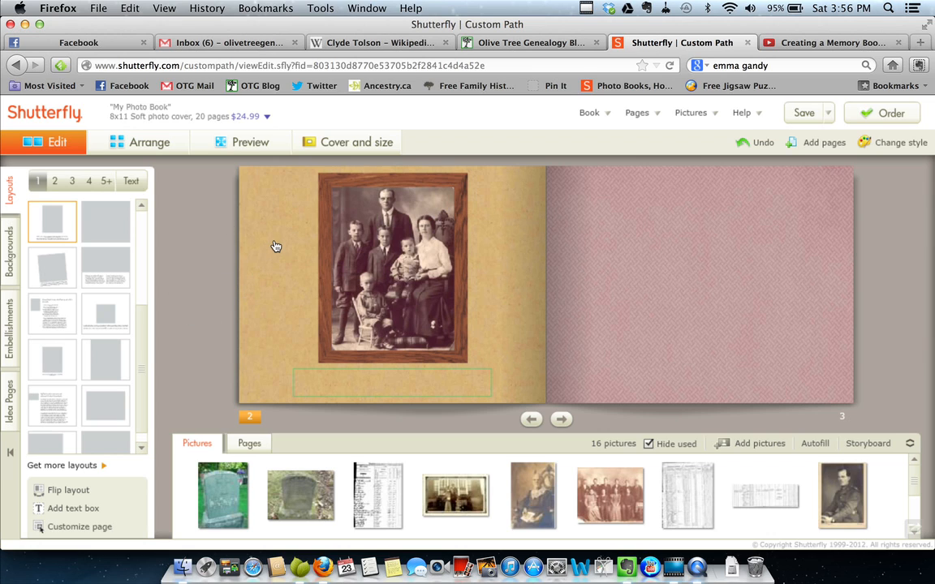
mouse_move(269, 249)
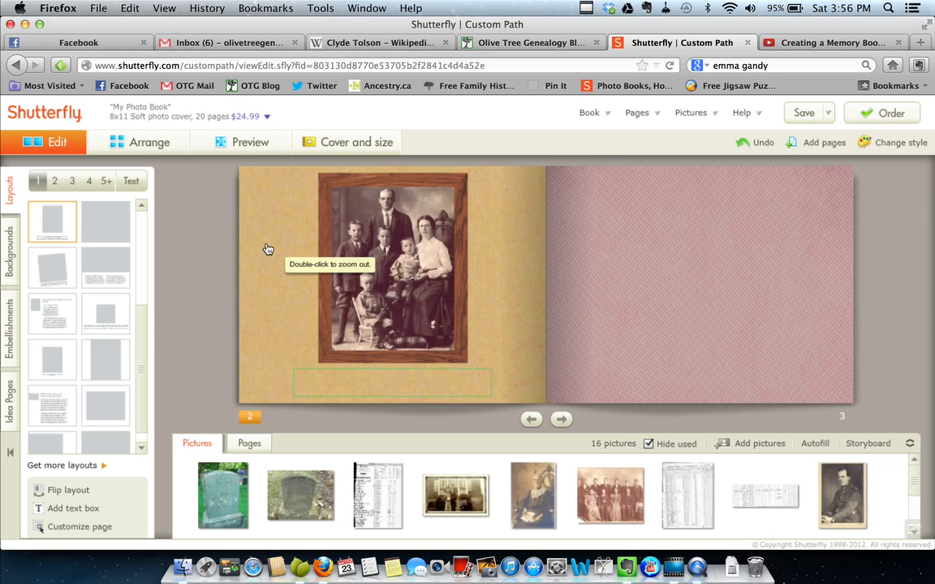
mouse_move(190, 234)
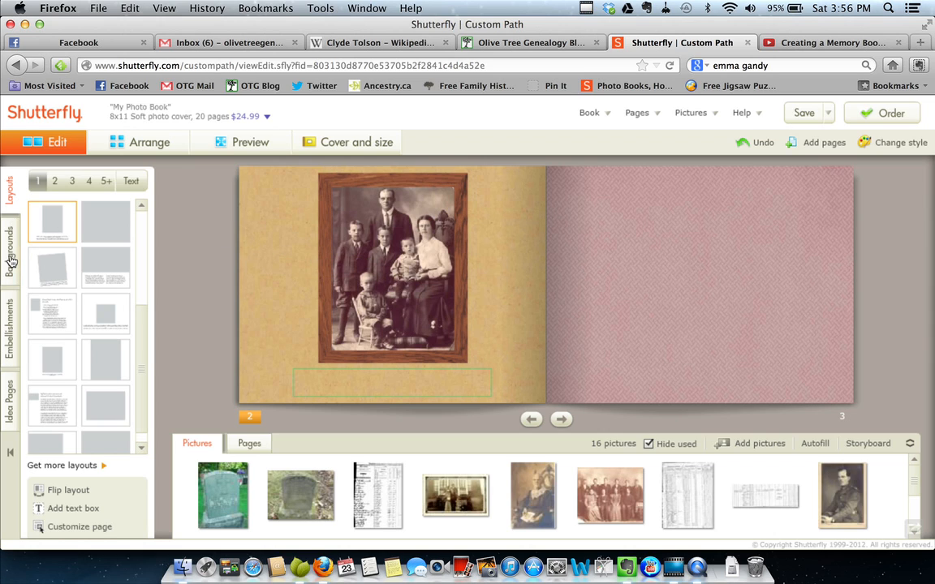
Step: Set the left page background to the olive green texture from the Backgrounds swatches
left_click(9, 247)
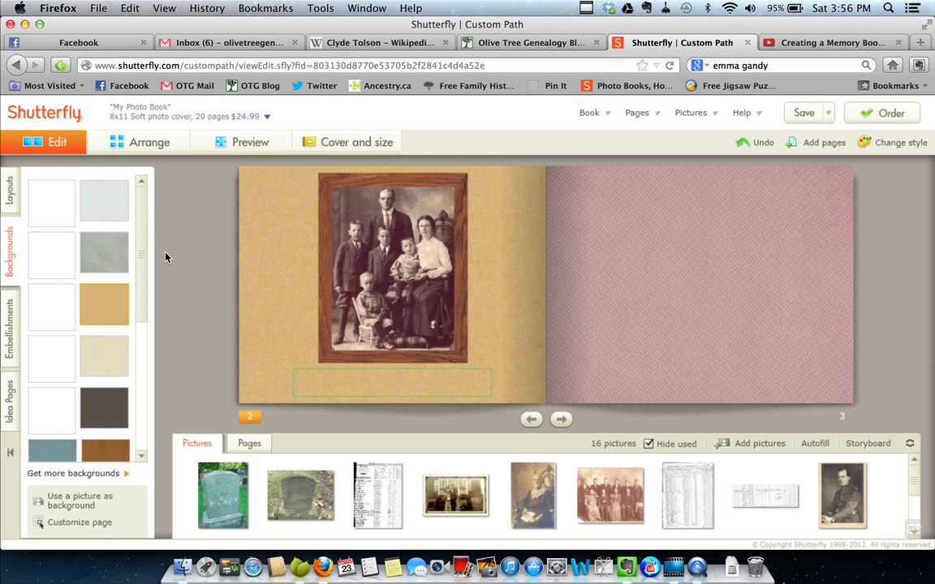
scroll("down", 3)
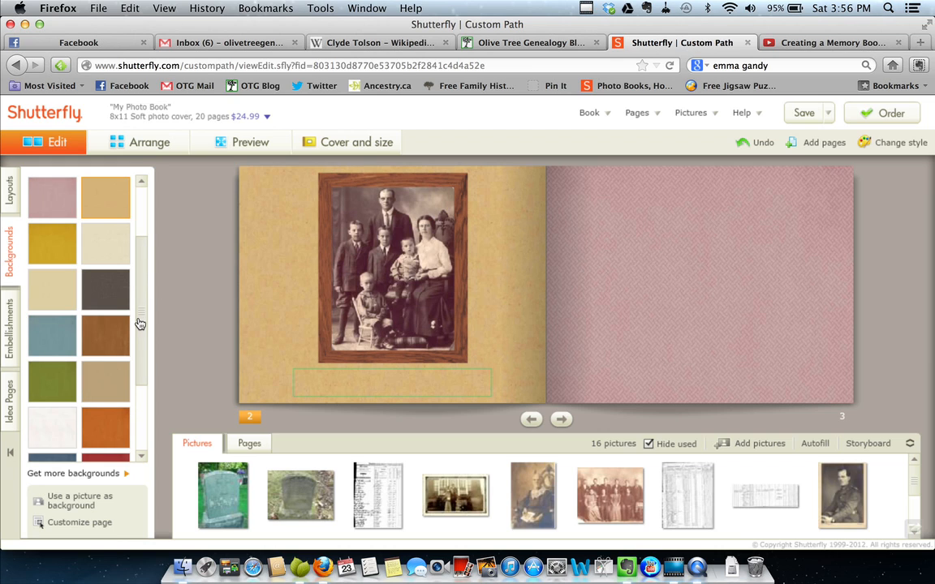
scroll("down", 3)
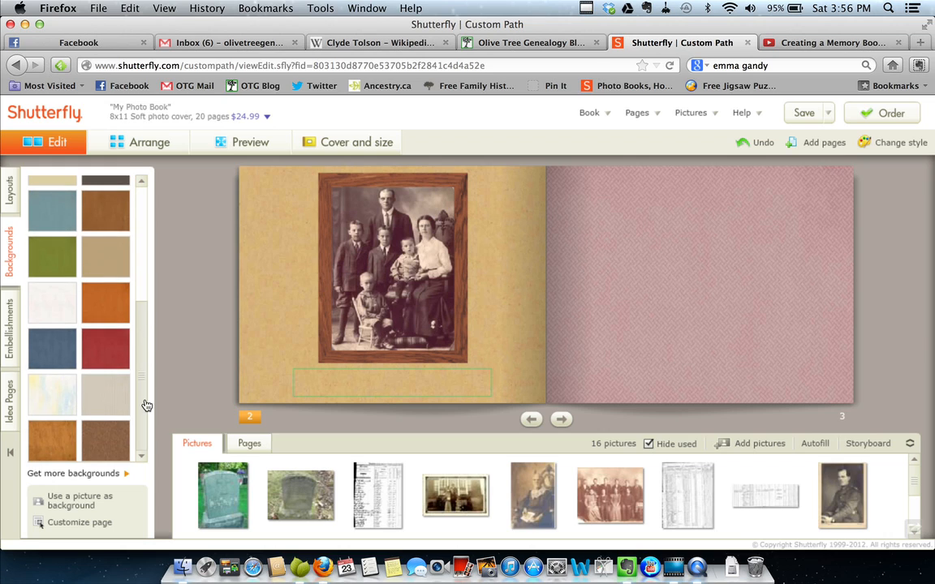
mouse_move(121, 313)
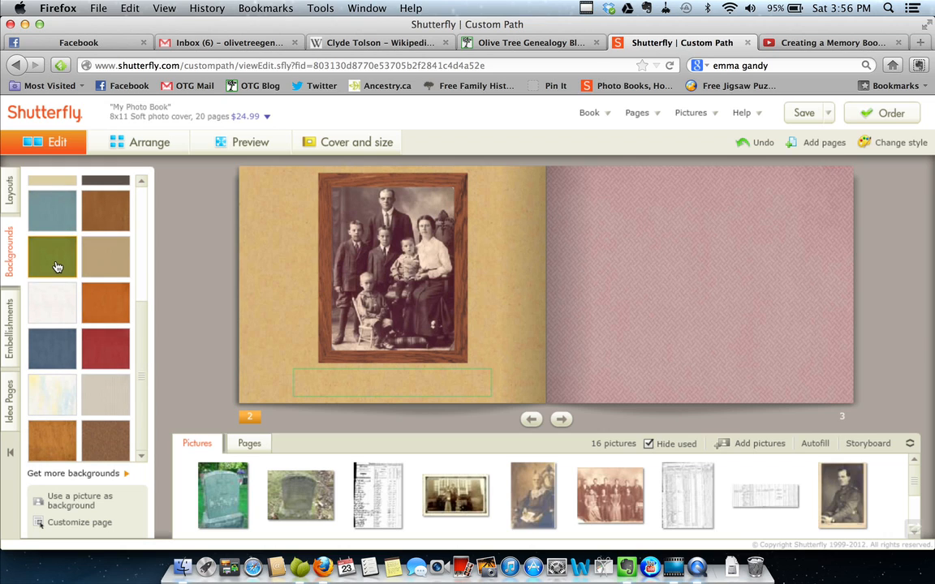
left_click(52, 258)
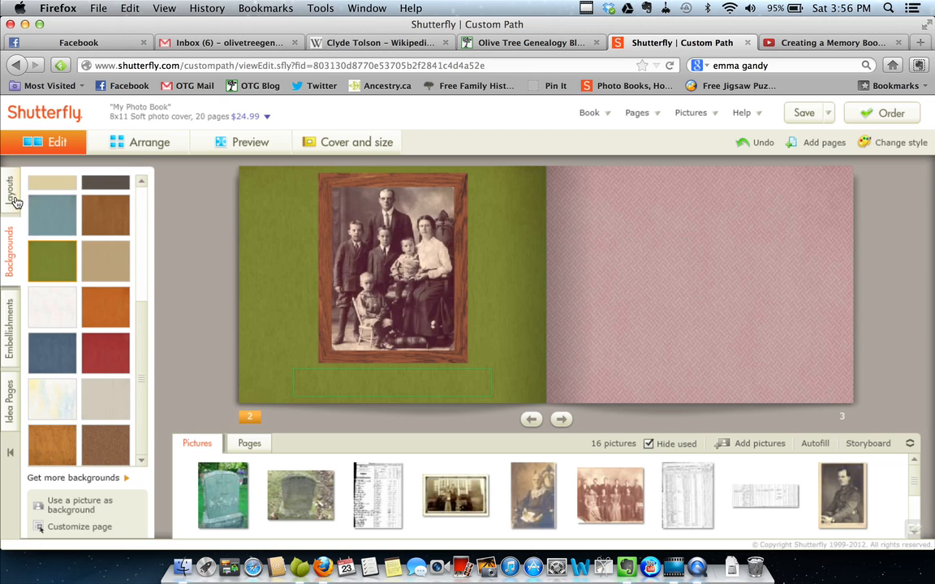
left_click(11, 192)
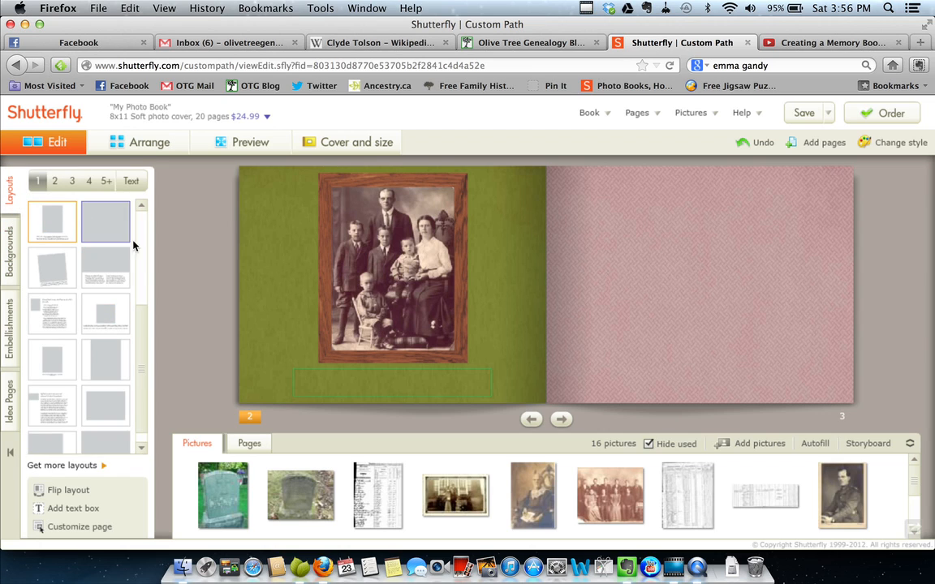
Step: Scroll the Layouts panel toward the large unframed single-photo layout
scroll("down", 3)
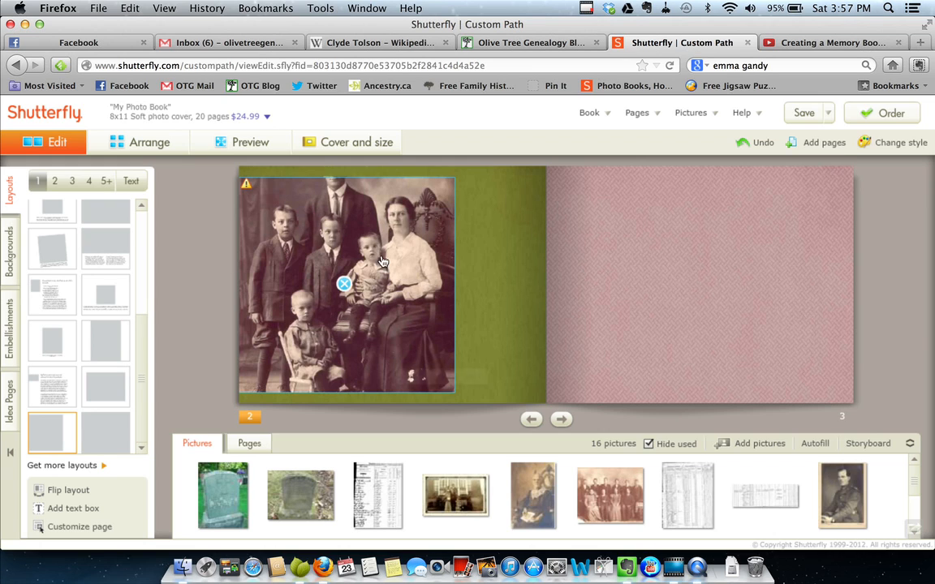
mouse_move(321, 223)
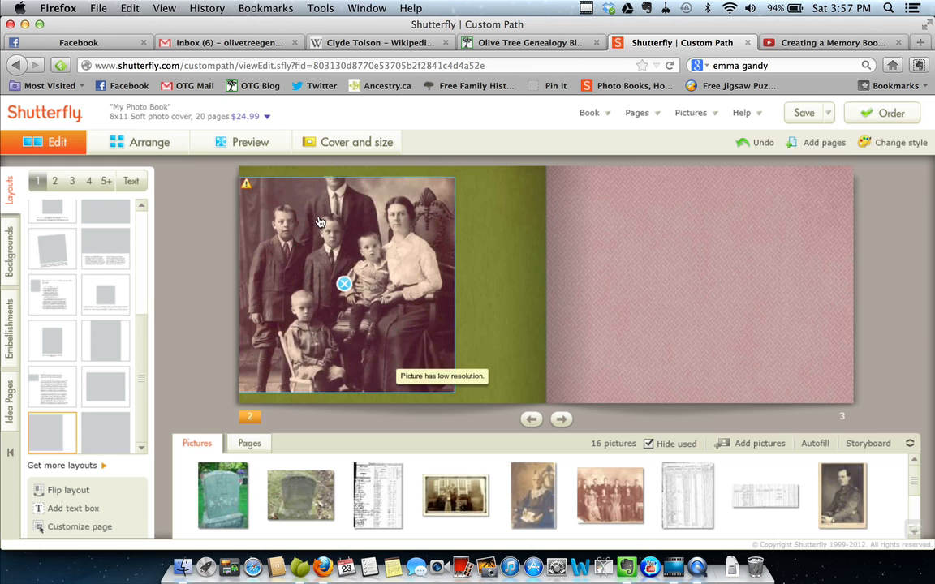
mouse_move(340, 233)
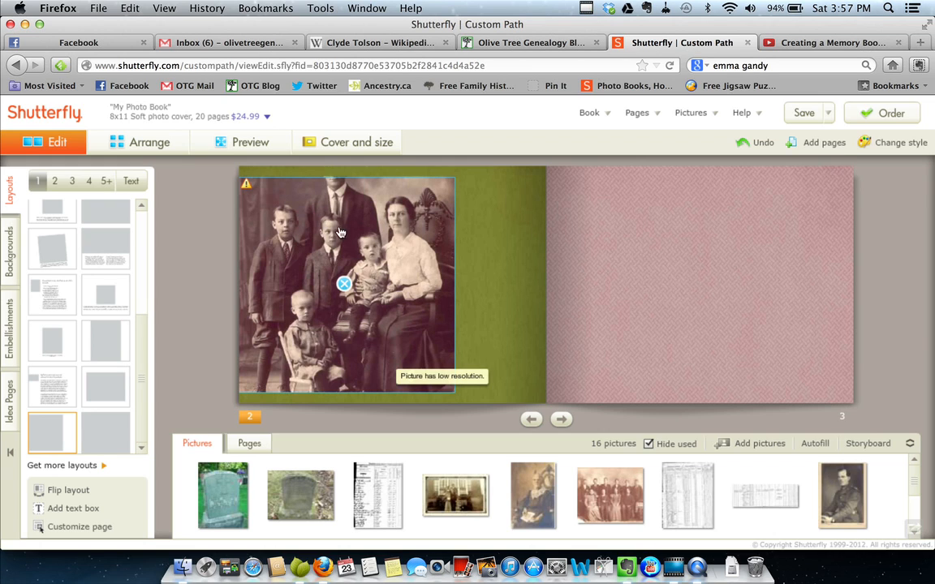
mouse_move(430, 243)
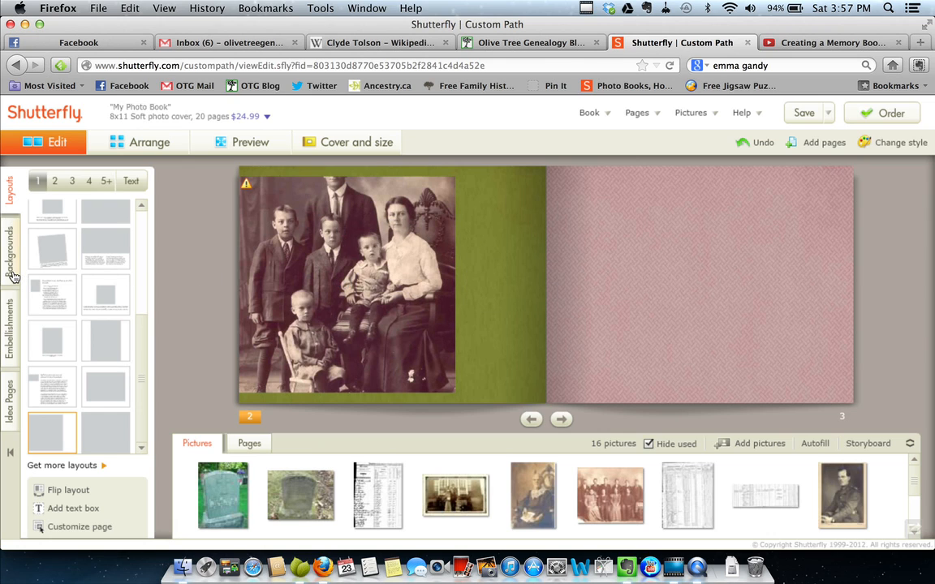
Step: Swap the left page background to the tan woven herringbone texture
left_click(10, 244)
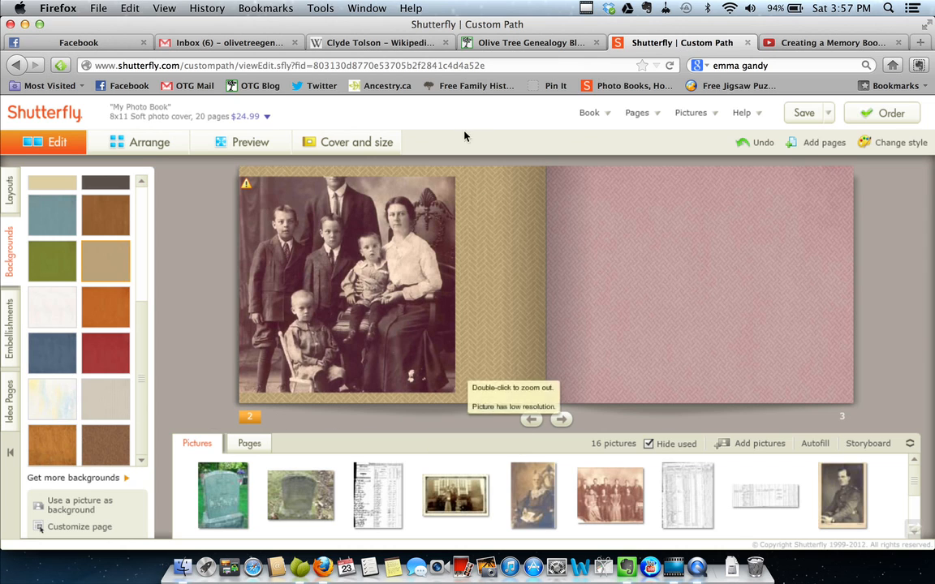
left_click(341, 284)
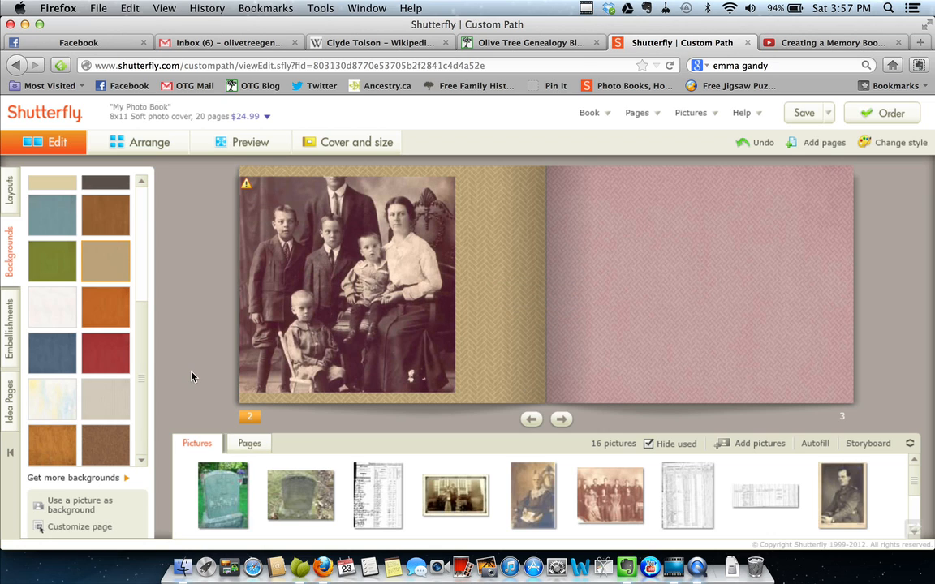
mouse_move(195, 353)
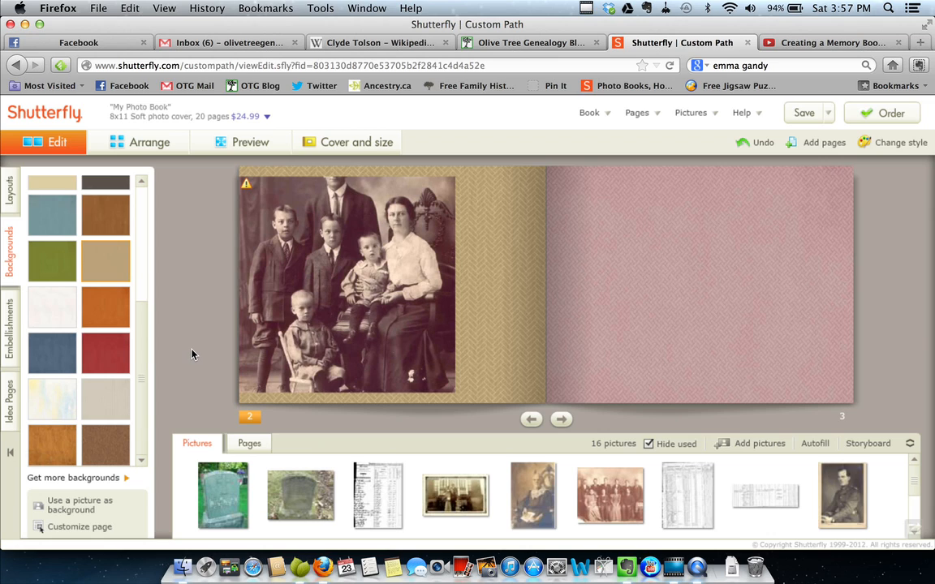
mouse_move(154, 448)
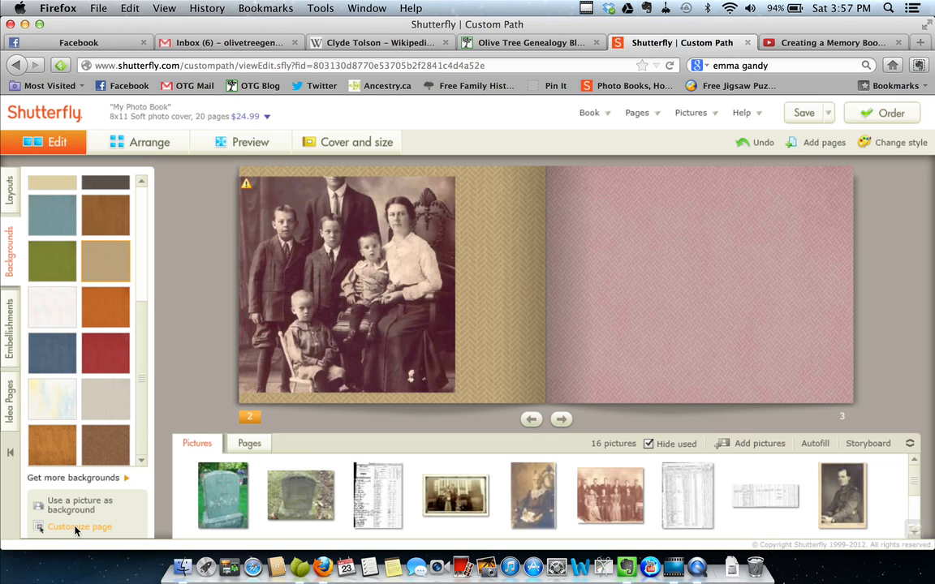
Step: Select the family portrait in Customize page mode and shrink it to fit within page 2
left_click(80, 526)
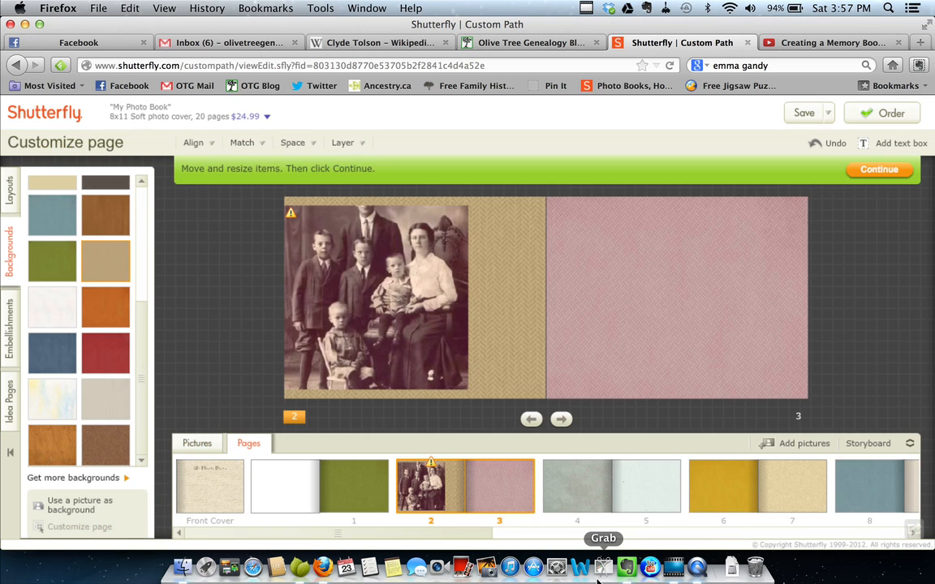
mouse_move(428, 299)
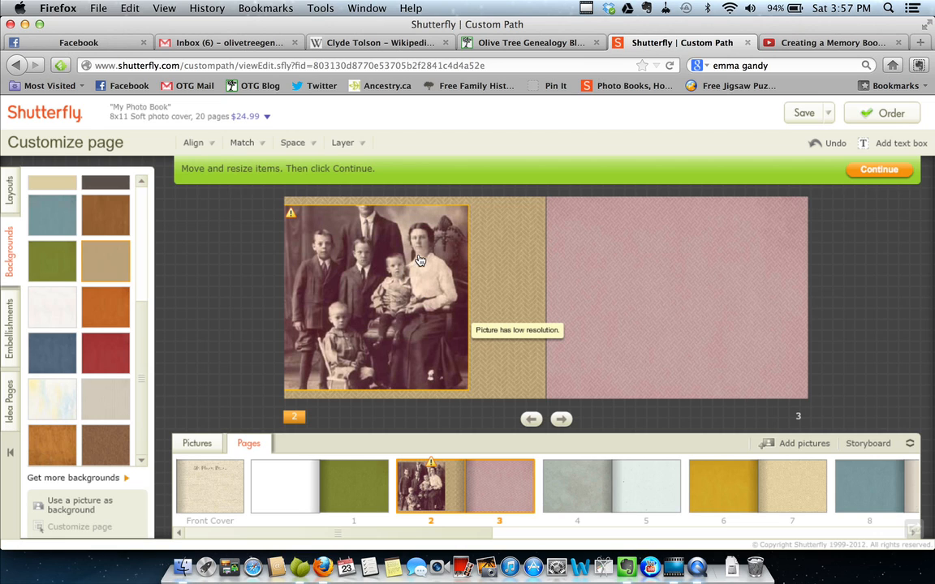
mouse_move(302, 214)
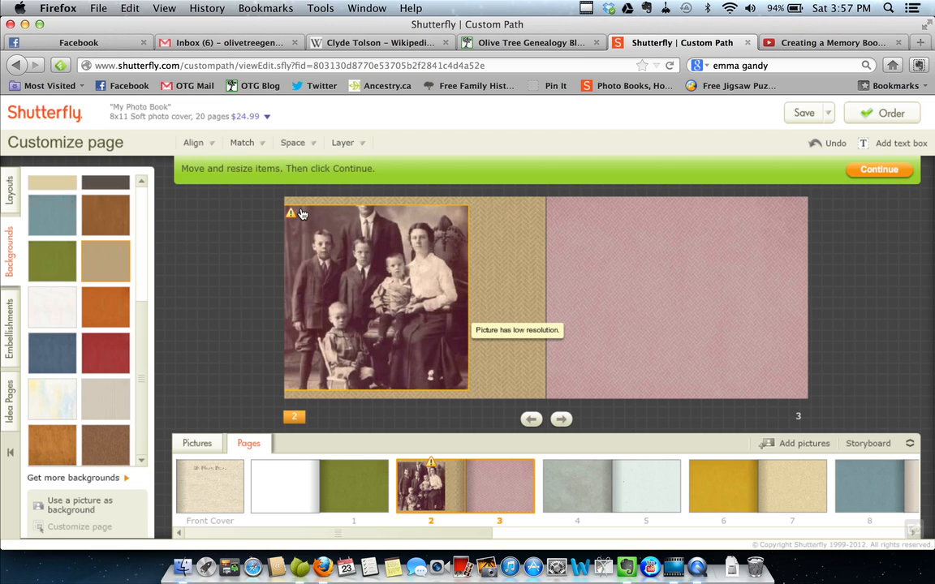
left_click(376, 299)
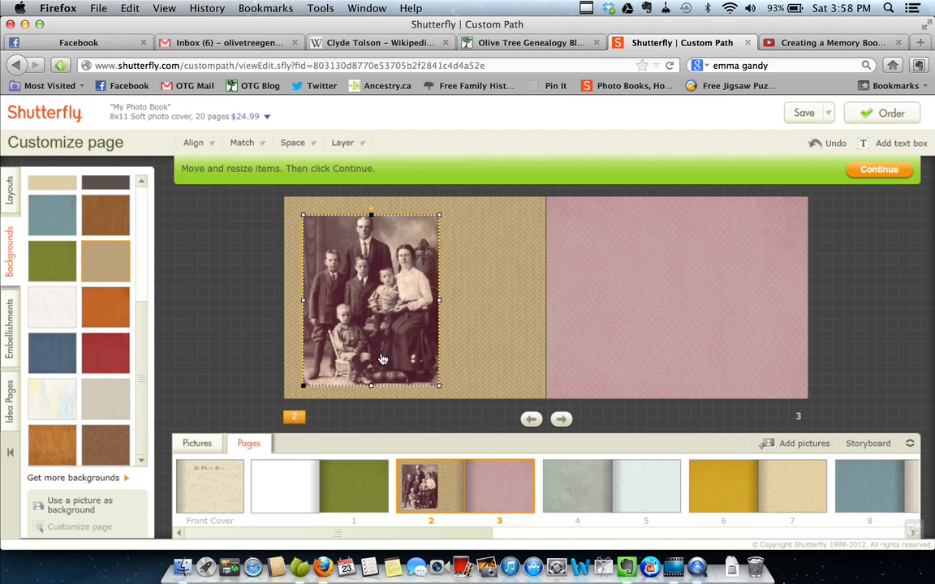
mouse_move(368, 227)
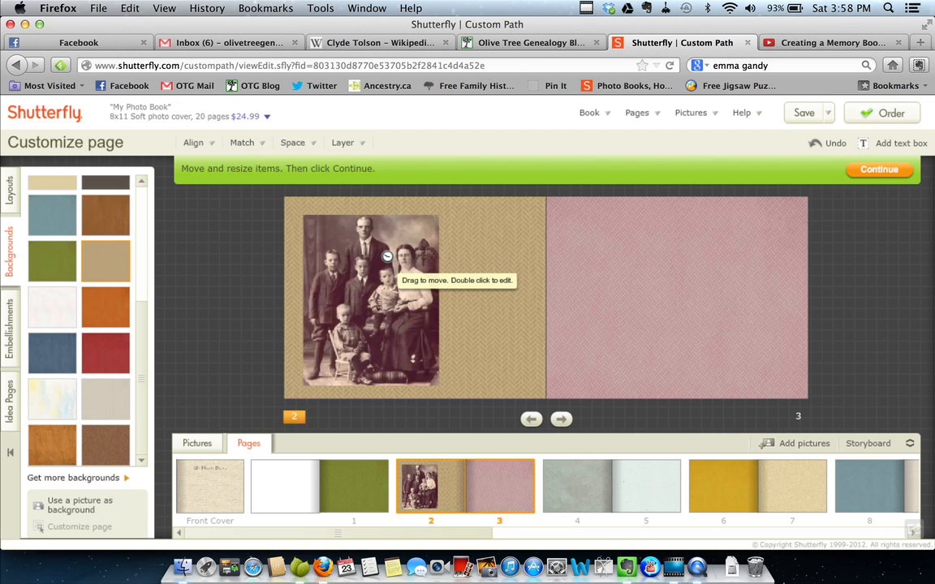
double_click(370, 300)
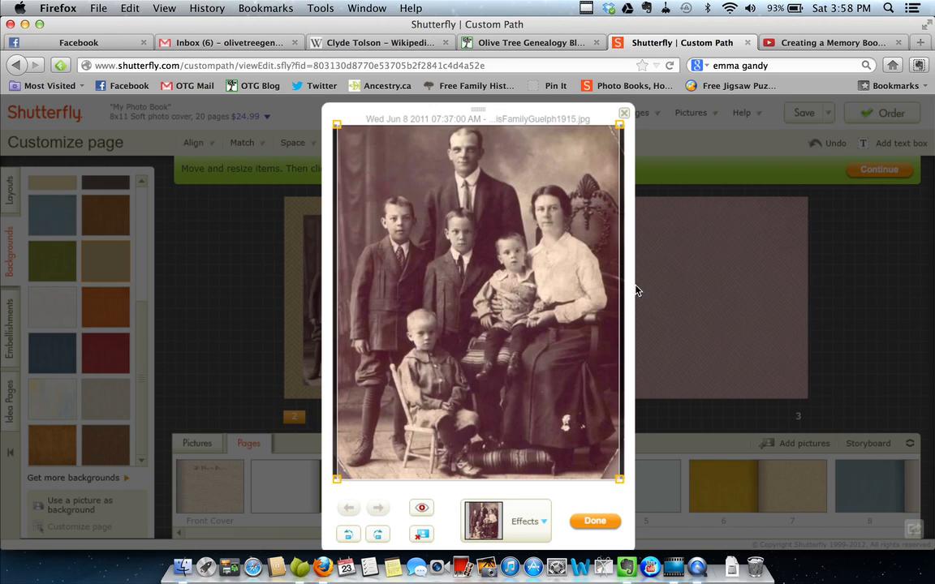
mouse_move(526, 175)
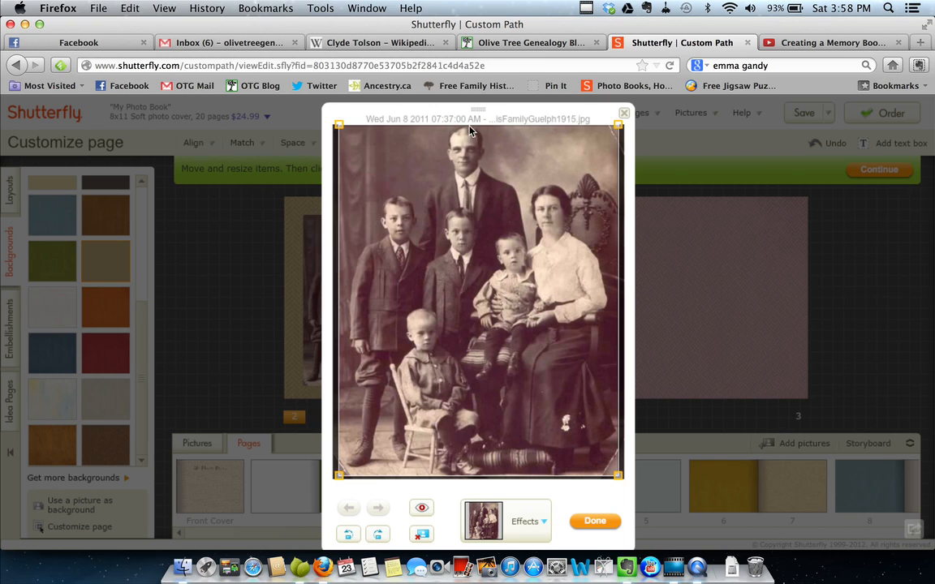
mouse_move(594, 535)
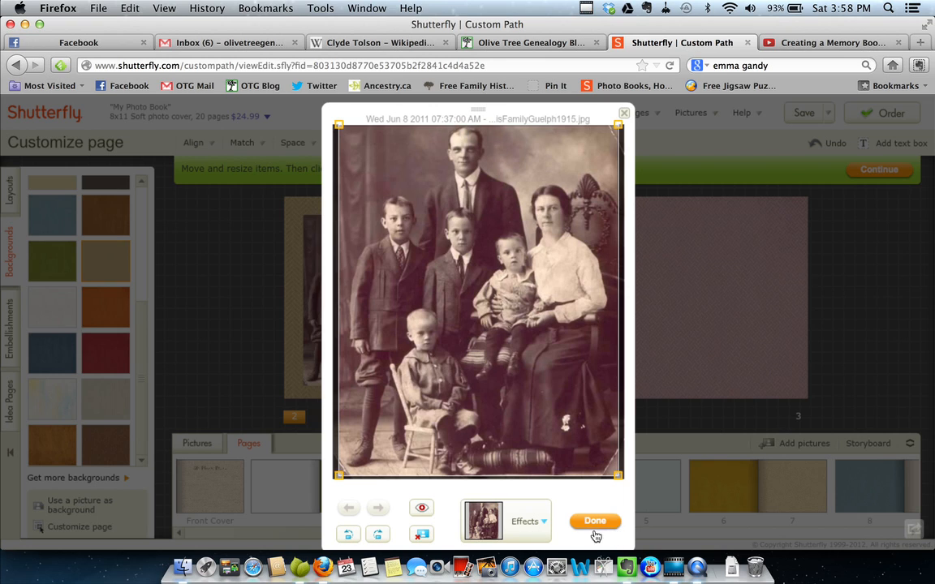
mouse_move(544, 523)
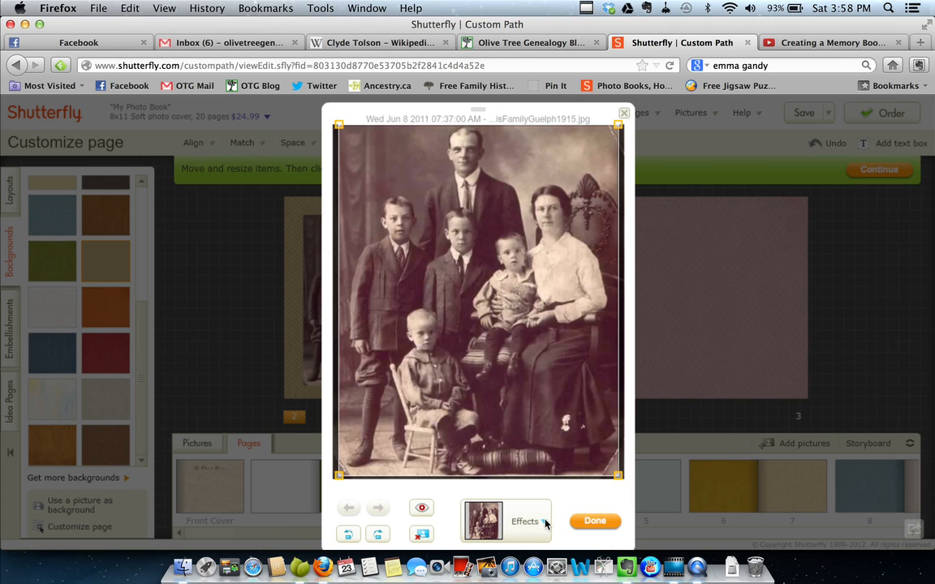
left_click(525, 521)
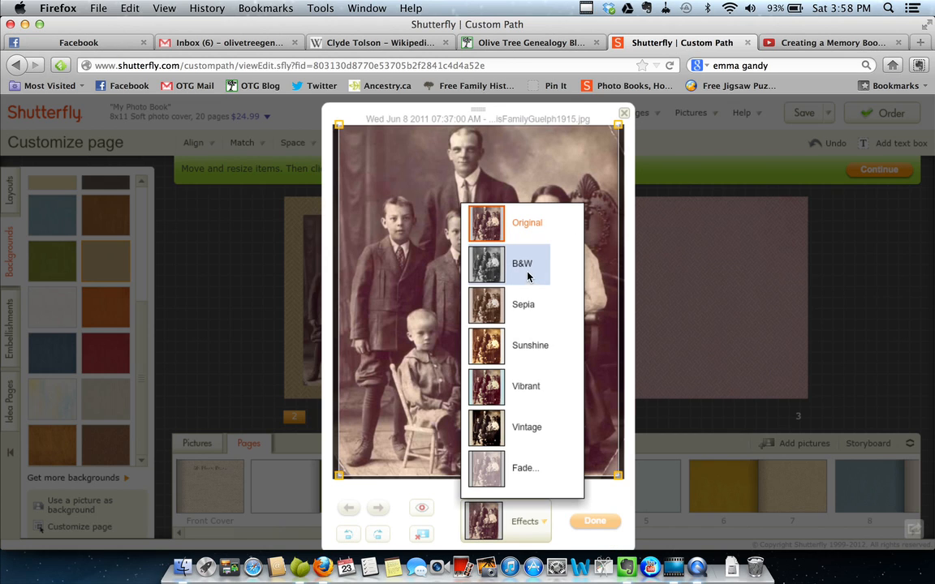
mouse_move(534, 359)
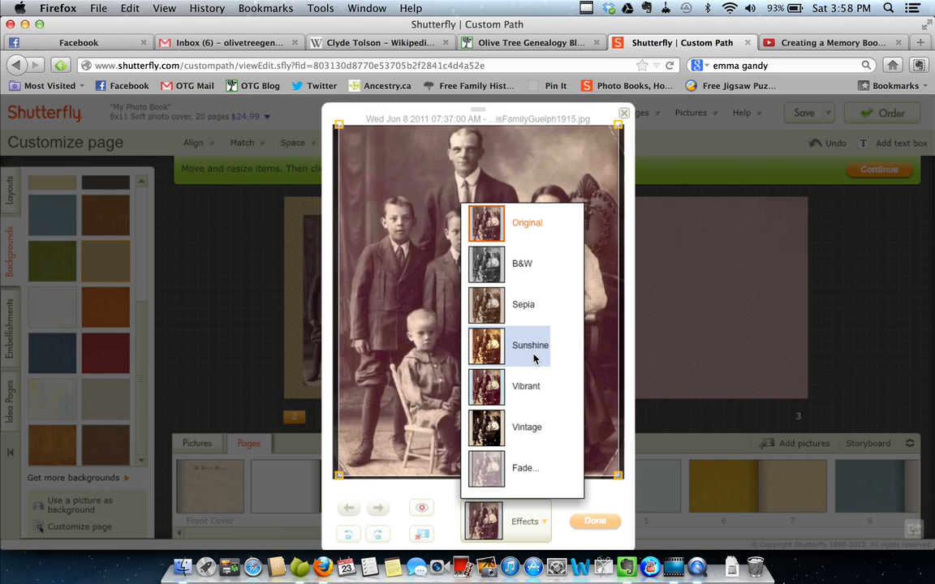
mouse_move(526, 469)
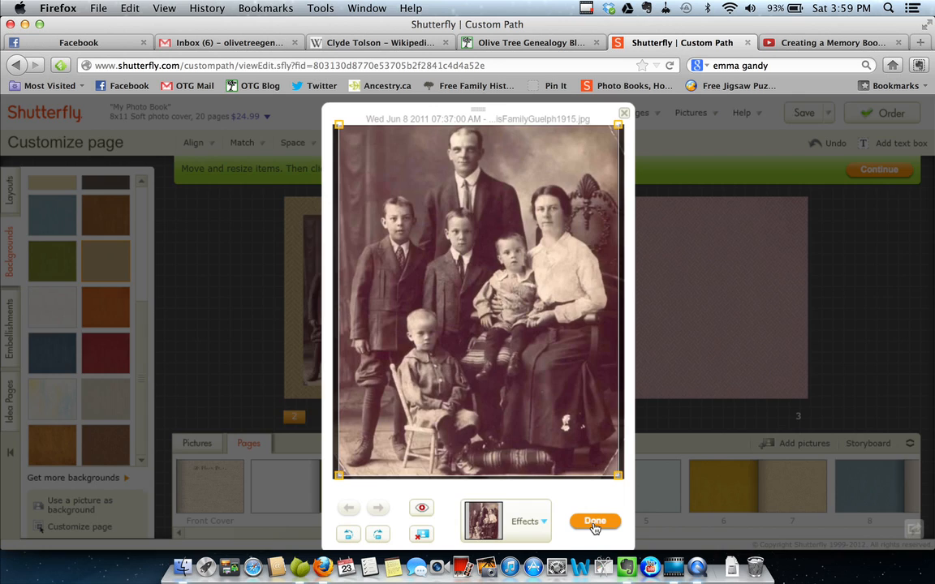
left_click(594, 519)
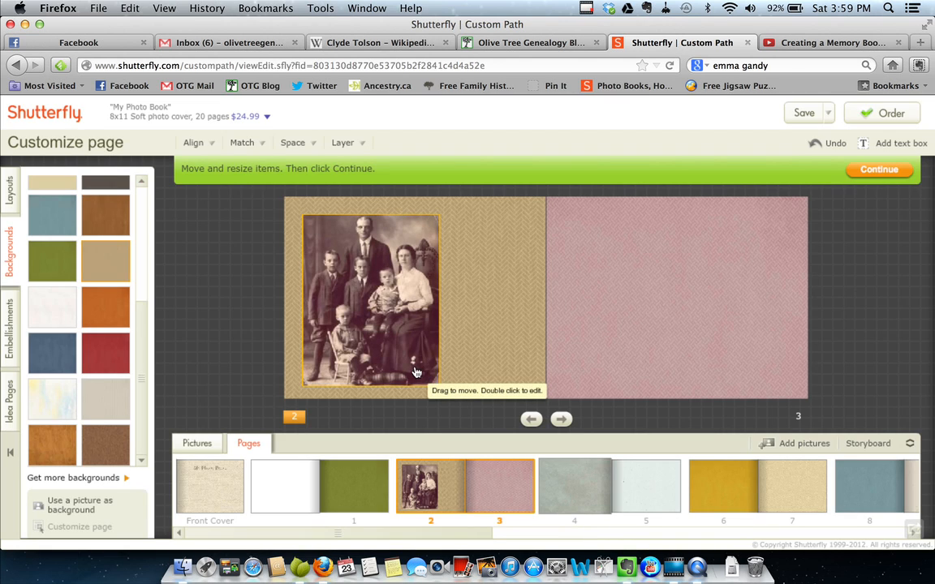
mouse_move(415, 323)
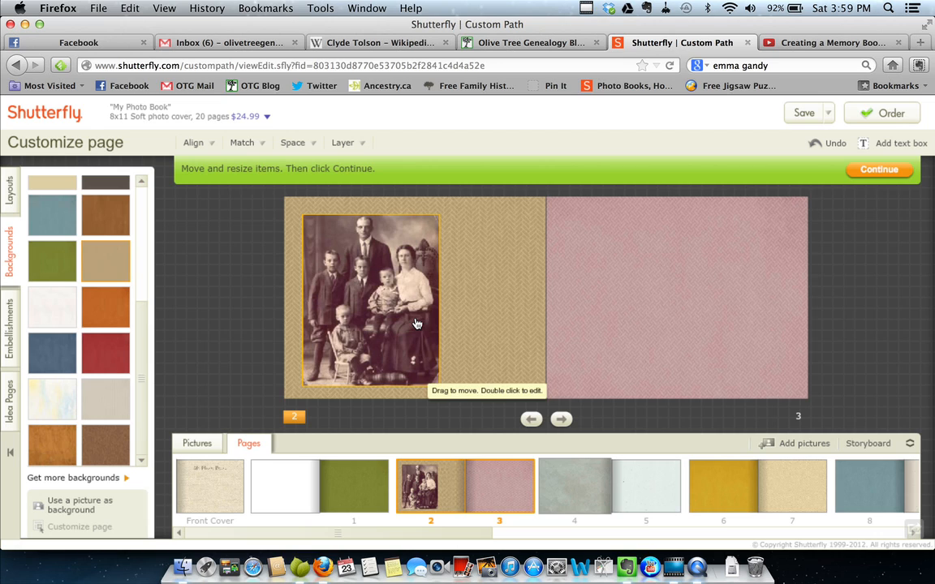
mouse_move(370, 279)
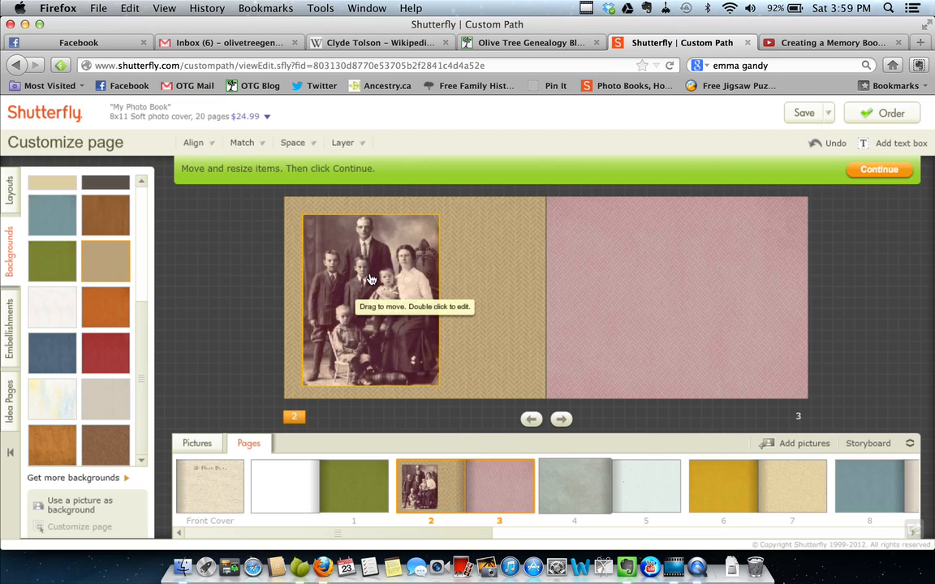
mouse_move(616, 295)
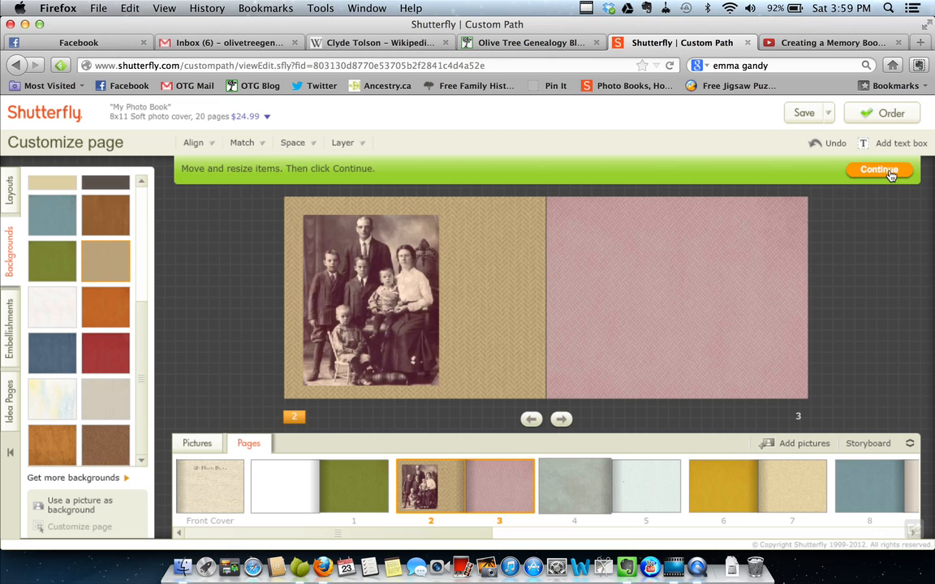
Step: Confirm page 2 customization with Continue, returning to the main editor
left_click(880, 171)
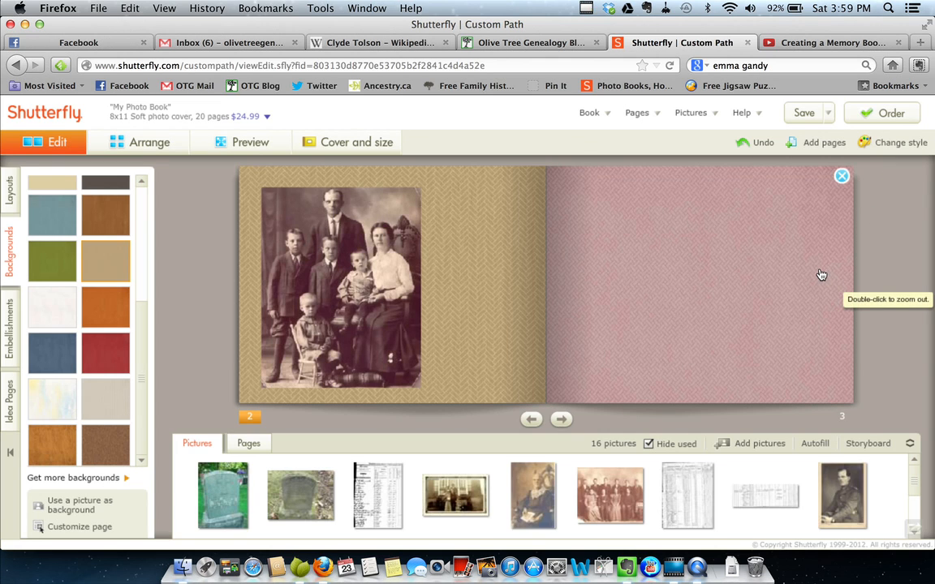
mouse_move(714, 318)
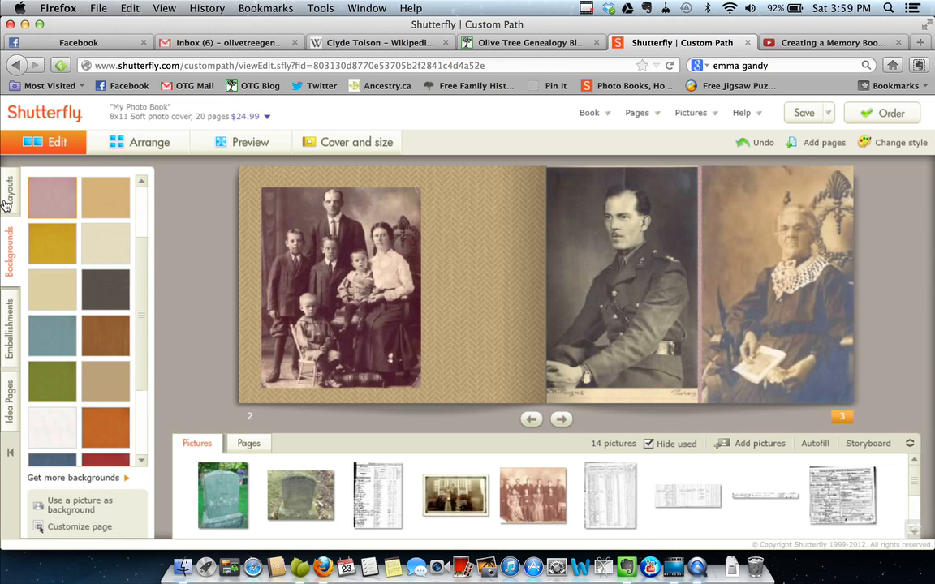
Step: Bring up the page layout list after placing the soldier and woman portraits on page 3
left_click(10, 195)
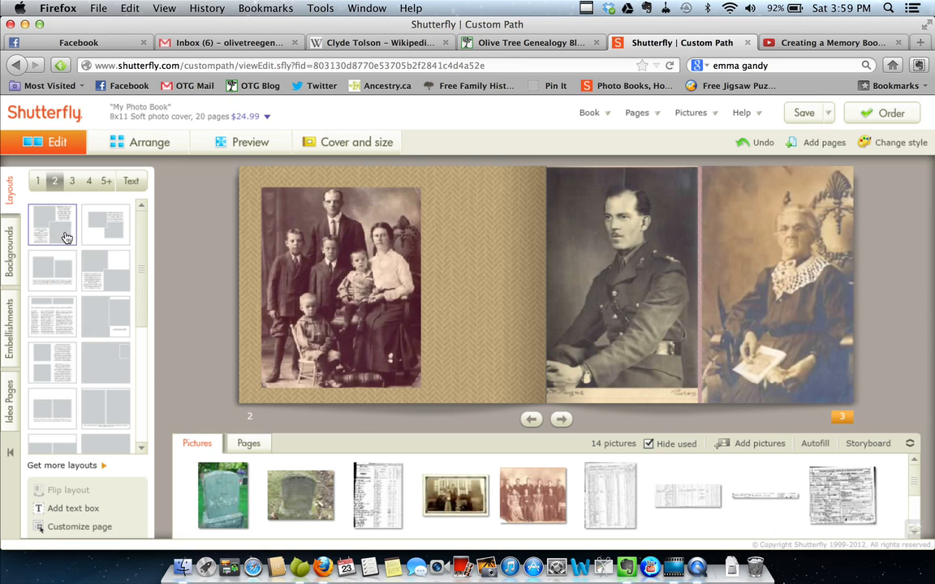
mouse_move(810, 268)
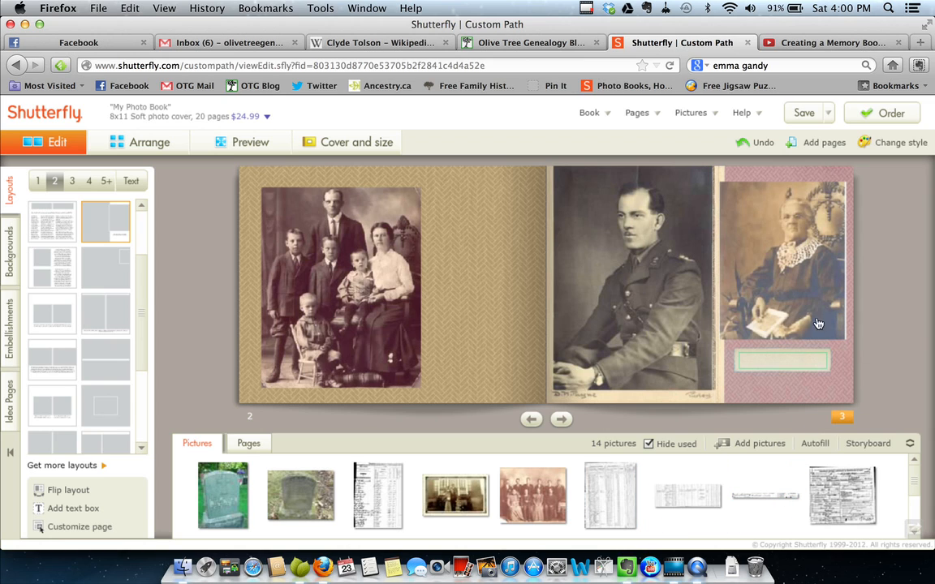
mouse_move(759, 366)
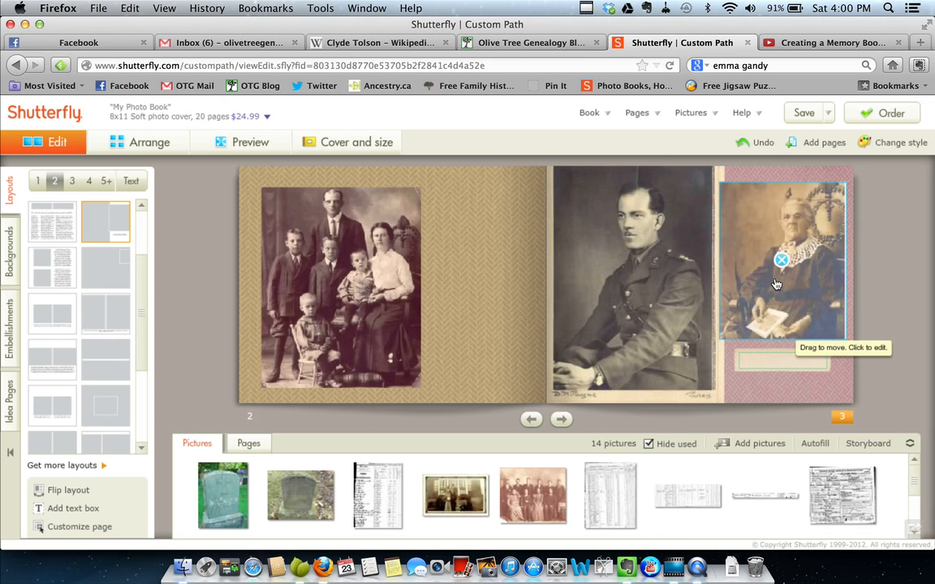
mouse_move(717, 214)
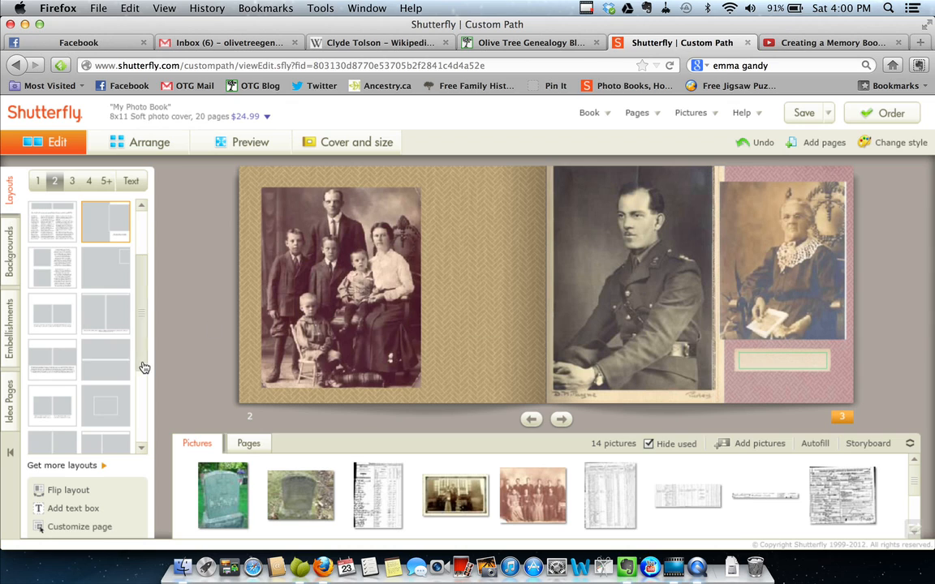
Step: Scroll the 2-photo layouts to find a side-by-side arrangement for page 3
scroll("down", 3)
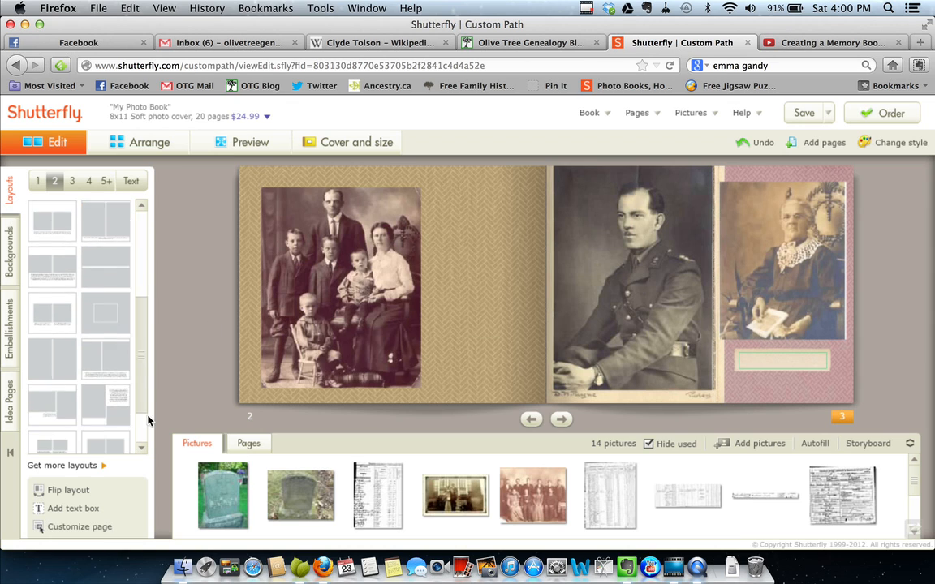
scroll("down", 3)
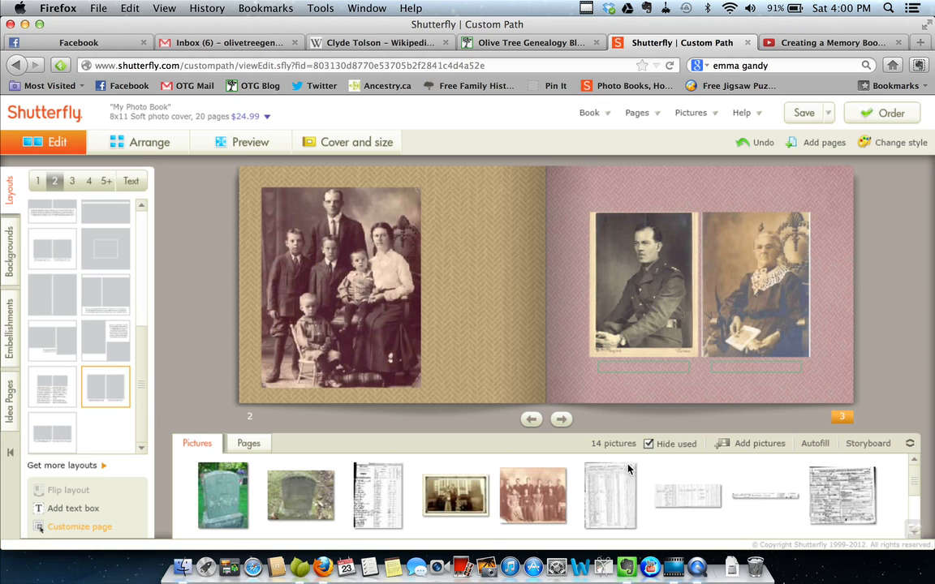
Step: Enter free-form customizing, open the soldier's photo editor and close it unchanged with Done
left_click(79, 525)
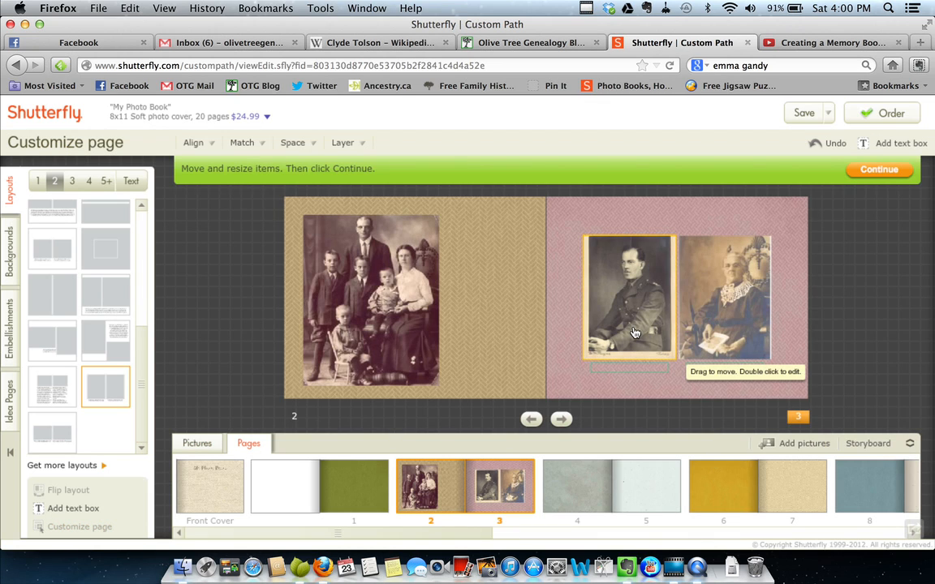
mouse_move(604, 271)
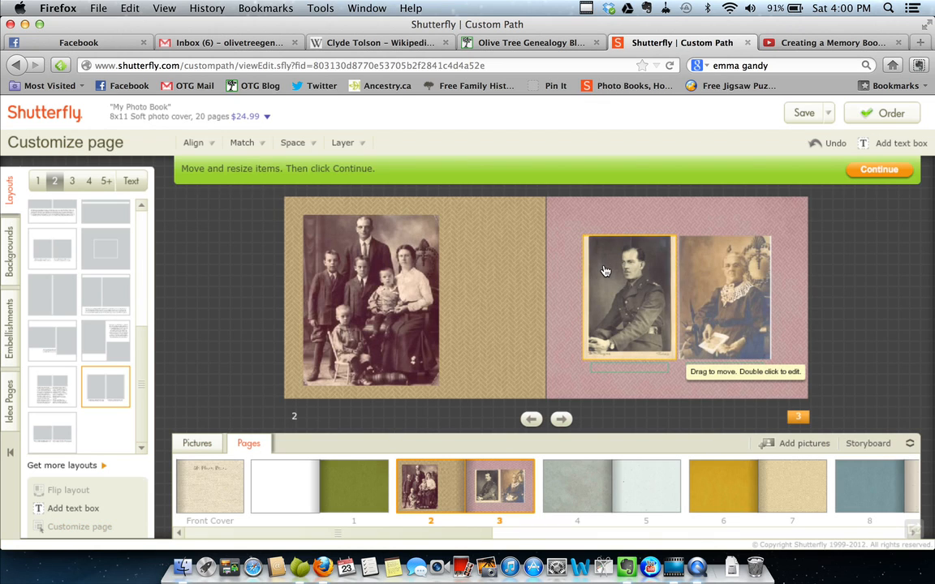
double_click(630, 295)
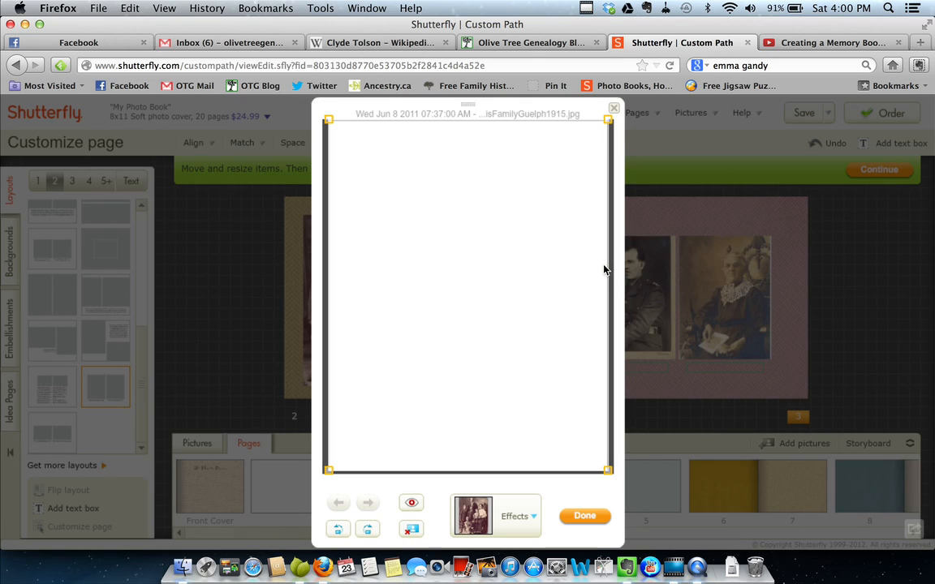
left_click(366, 503)
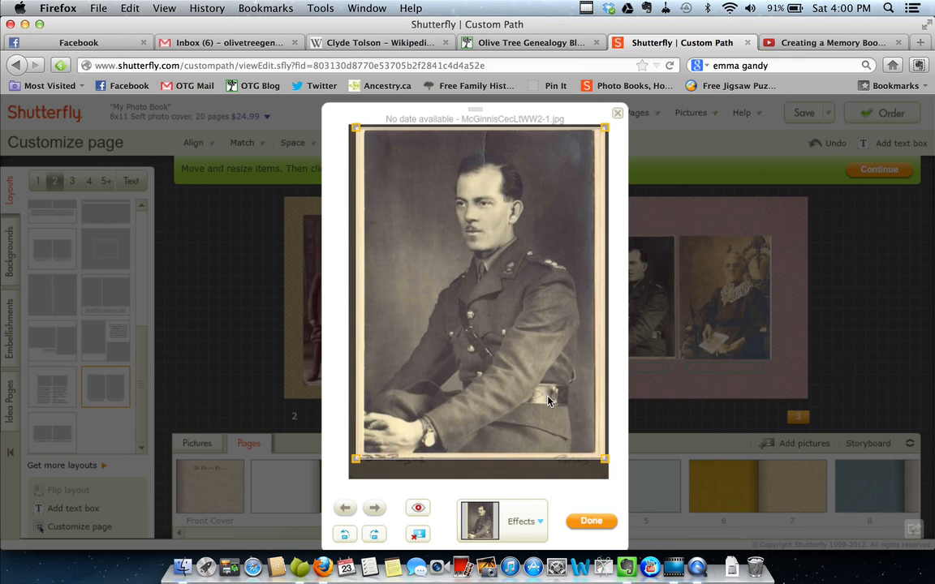
mouse_move(579, 565)
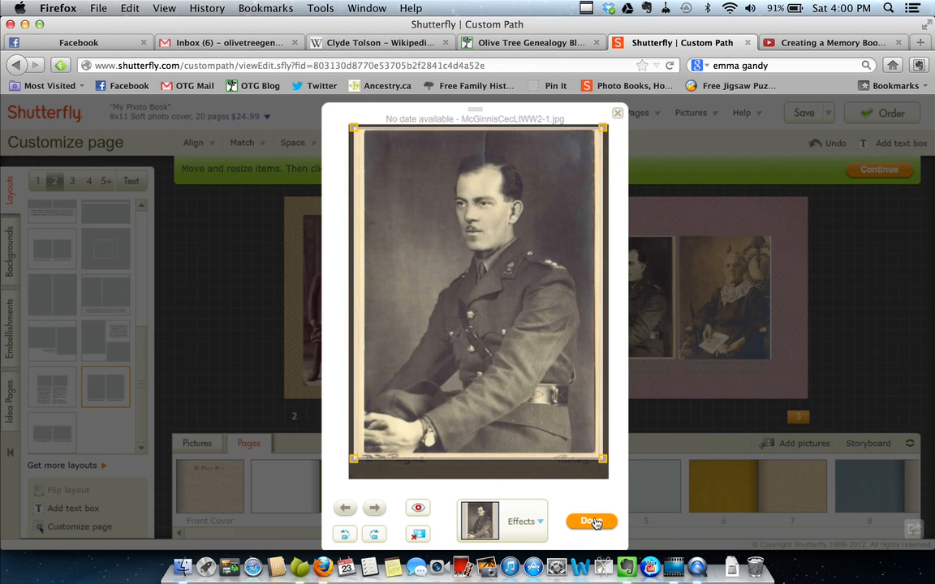
left_click(590, 521)
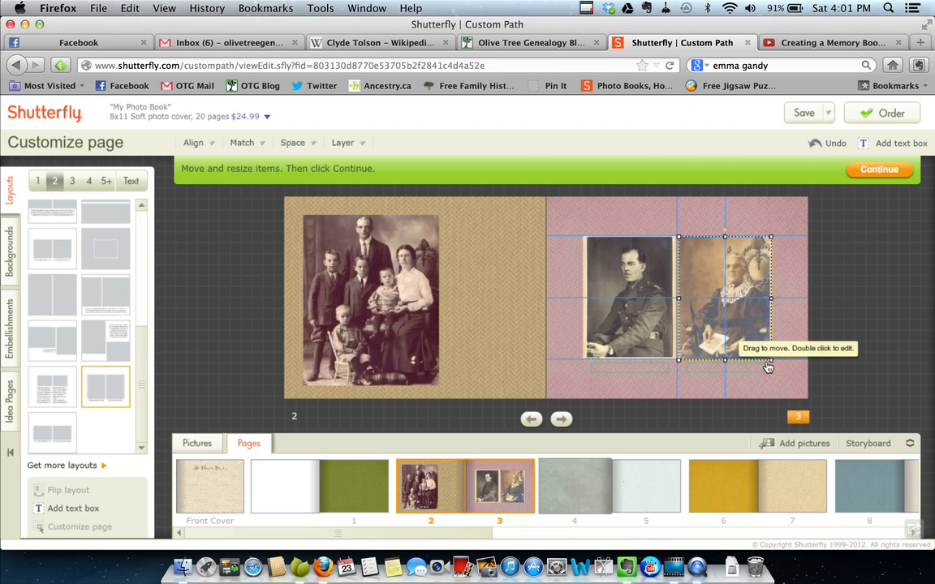
mouse_move(762, 360)
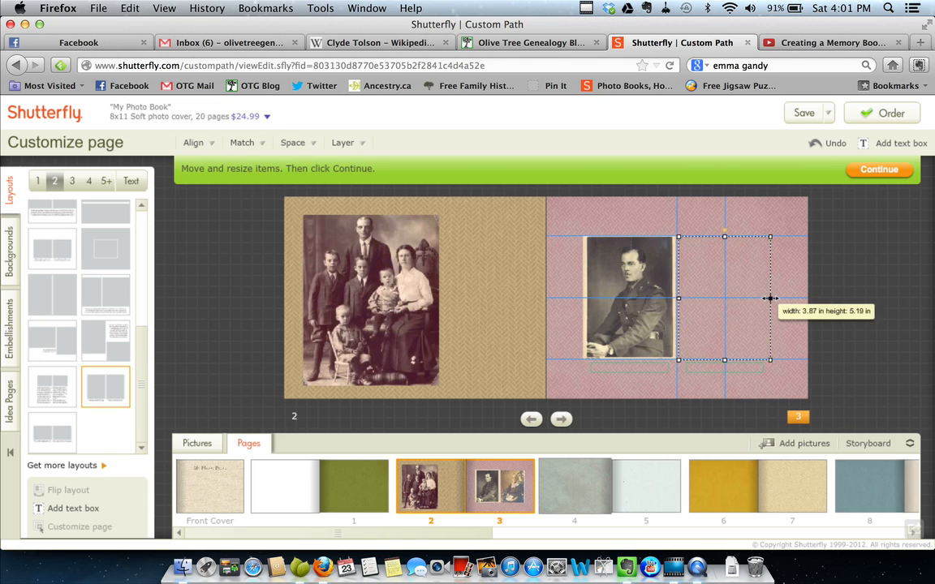
Step: Resize the soldier's portrait on page 3 until its height matches the woman's portrait
left_click_drag(771, 299, 763, 298)
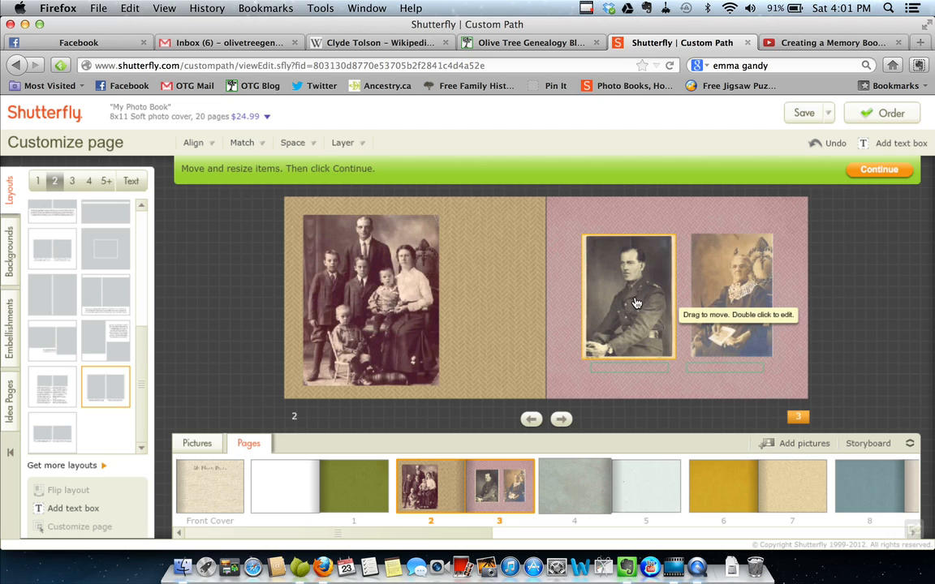
left_click(629, 295)
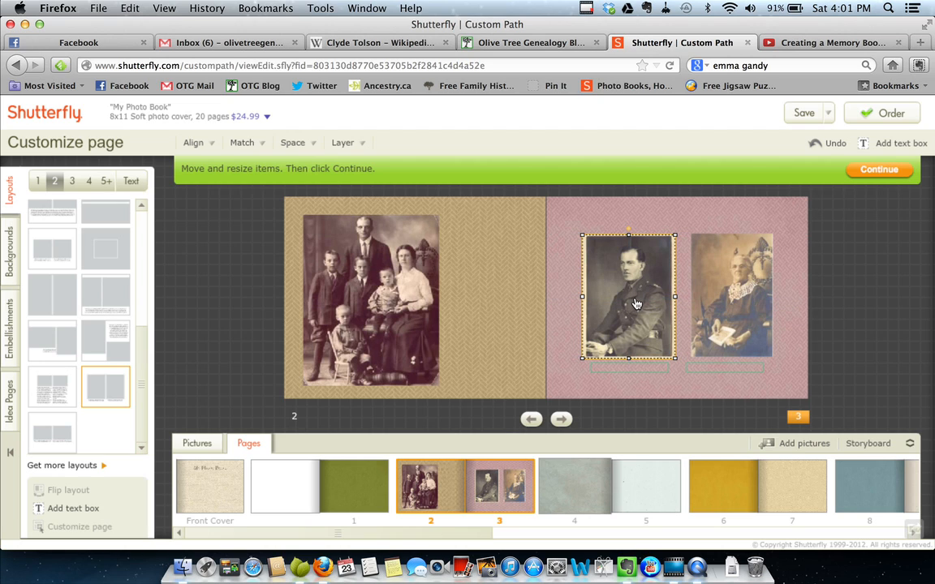
mouse_move(633, 256)
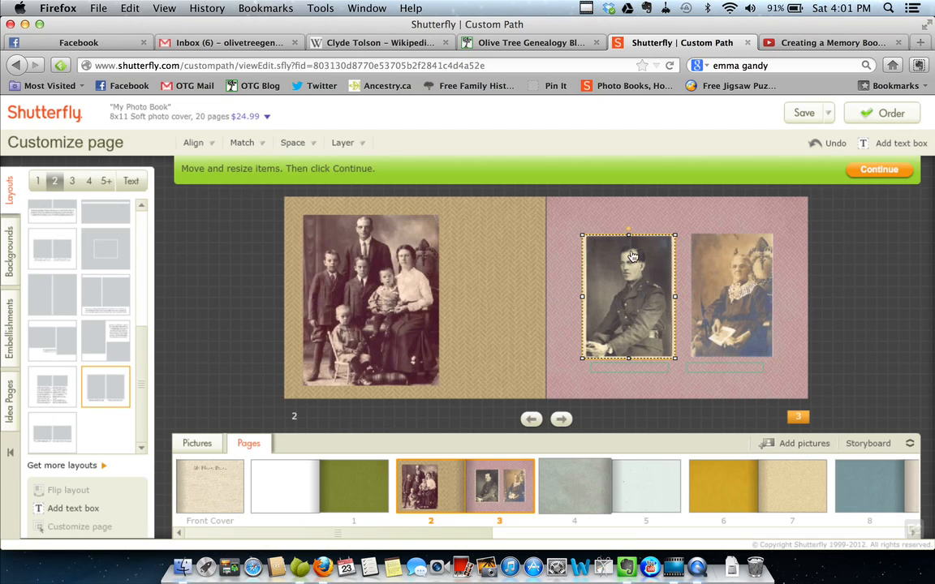
mouse_move(581, 300)
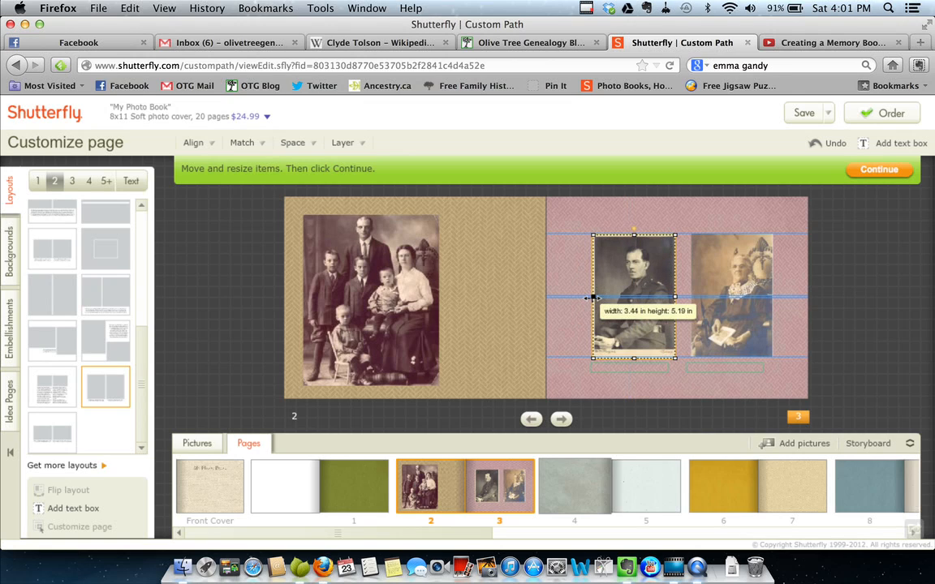
left_click_drag(590, 299, 598, 299)
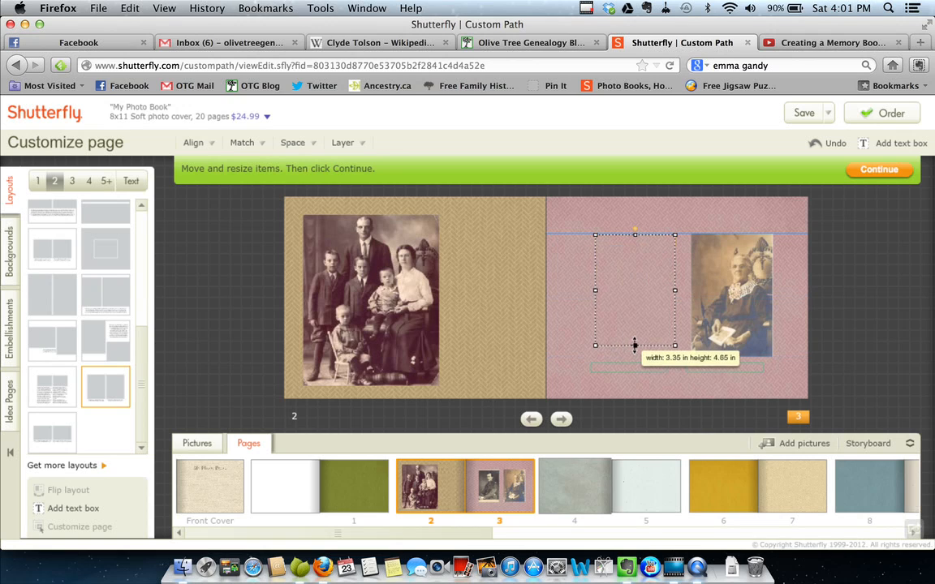
left_click_drag(634, 344, 634, 361)
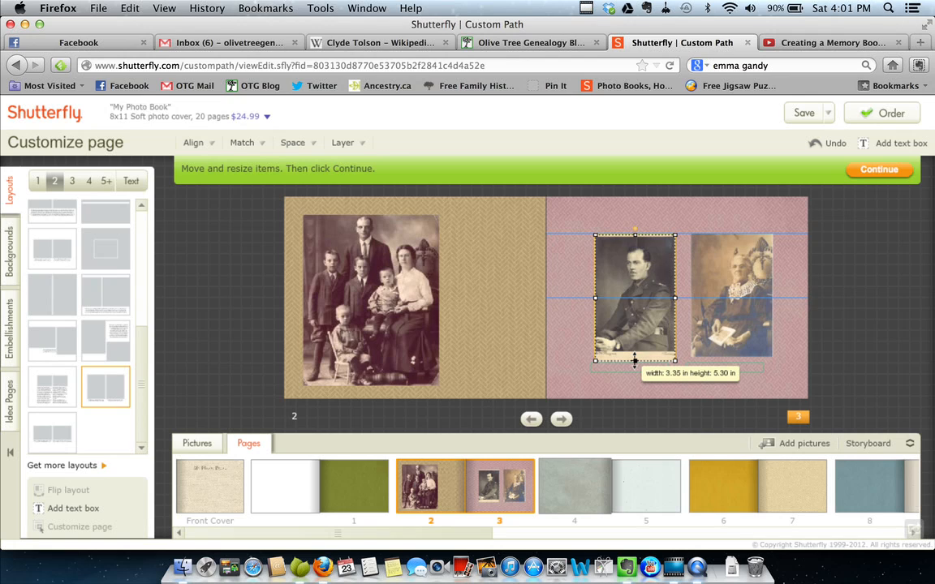
left_click_drag(635, 360, 635, 362)
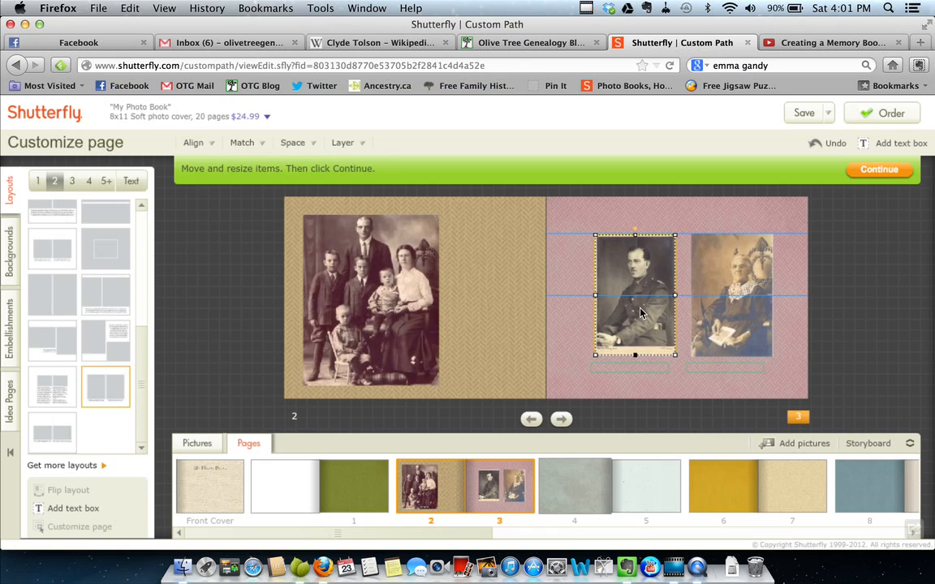
Step: Reopen the soldier's portrait in the photo editor
double_click(635, 295)
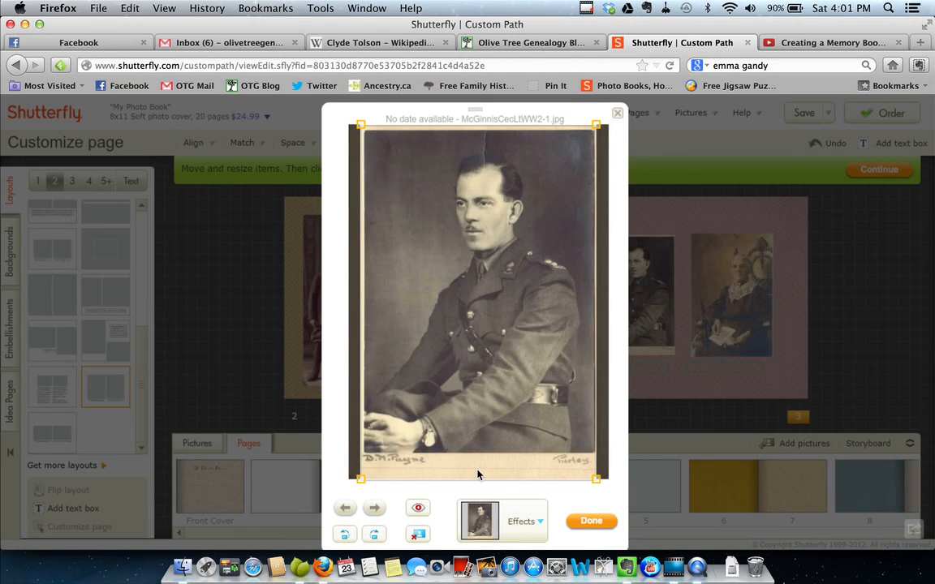
mouse_move(597, 479)
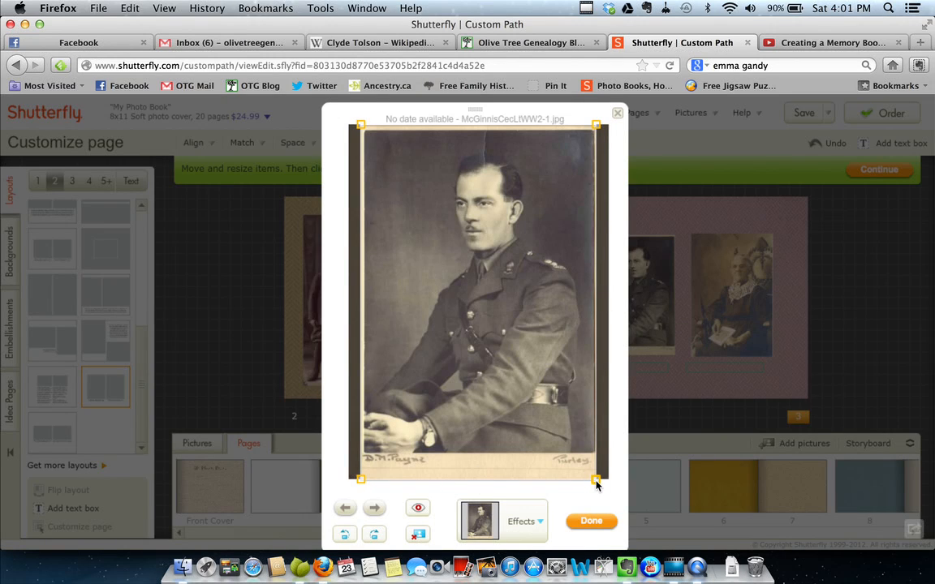
Step: Crop the soldier's portrait tighter around him, apply with Done and deselect it
left_click_drag(597, 485, 576, 452)
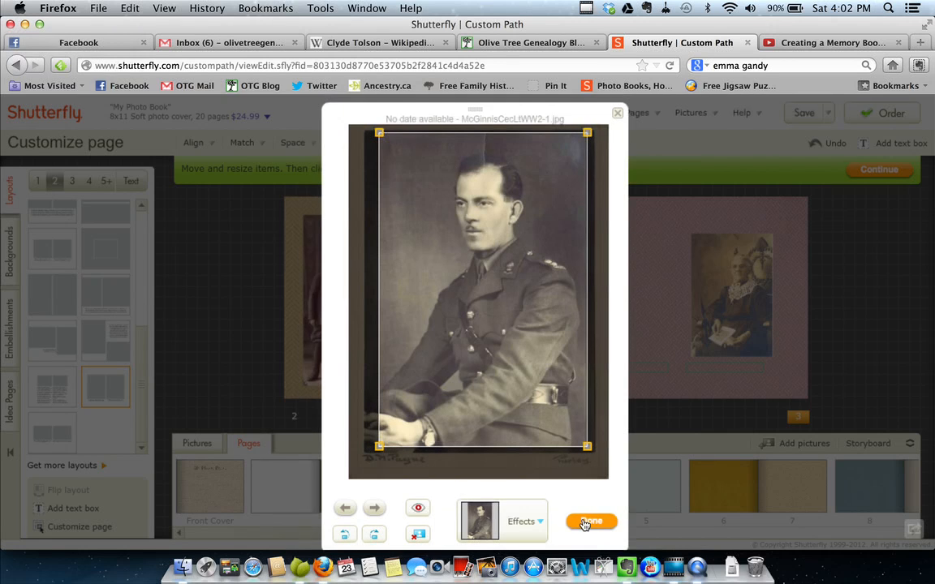
left_click(591, 521)
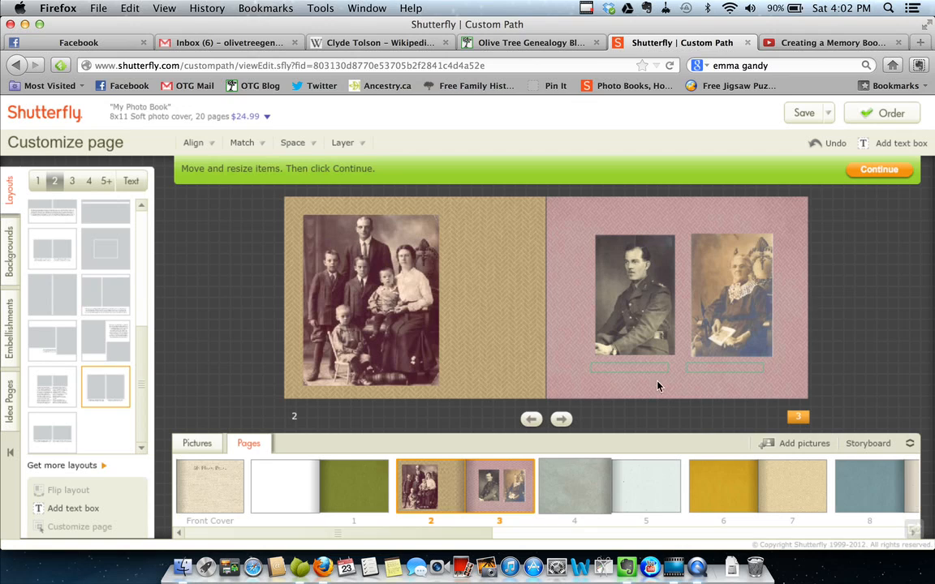
left_click(370, 299)
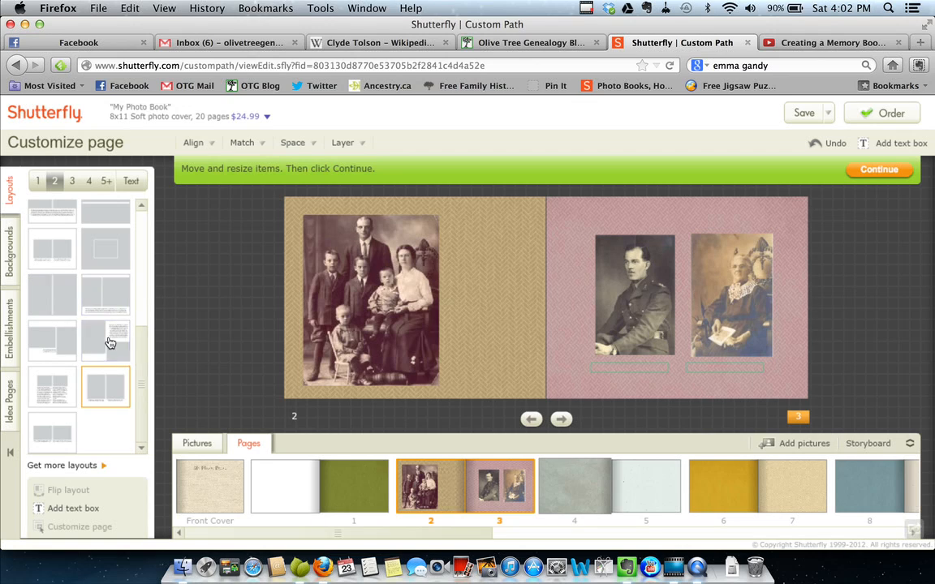
Step: Move to the pages 4–5 spread and show the uploaded pictures
scroll("down", 3)
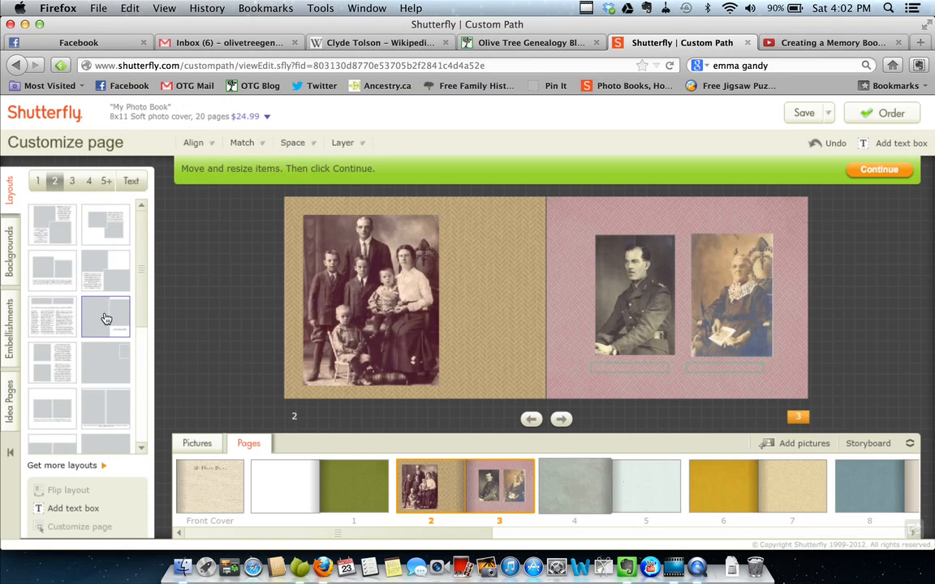
mouse_move(620, 343)
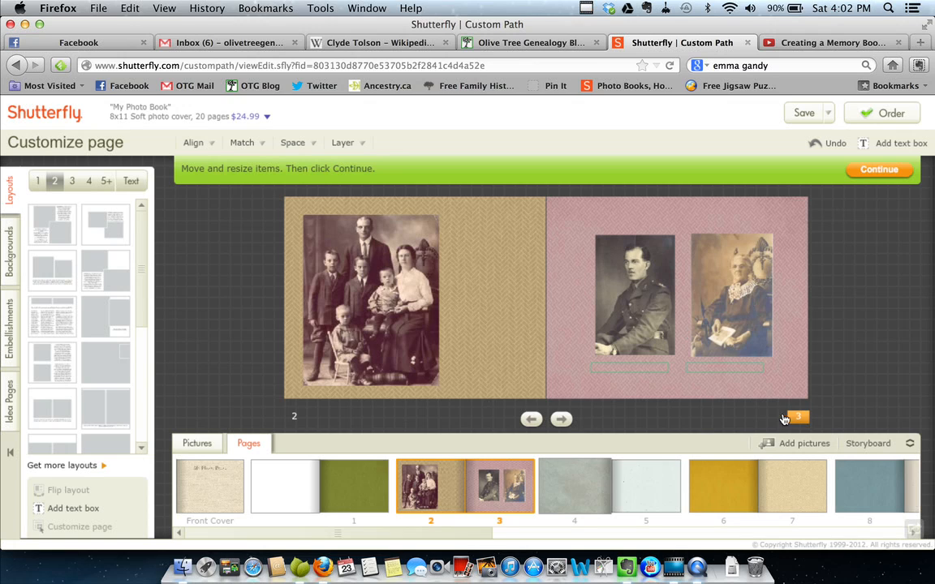
mouse_move(561, 419)
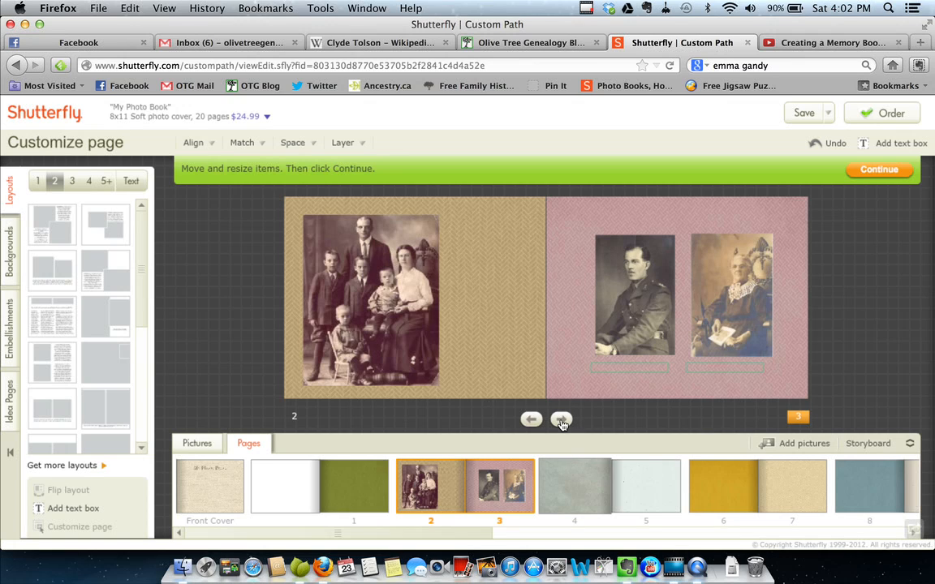
left_click(561, 419)
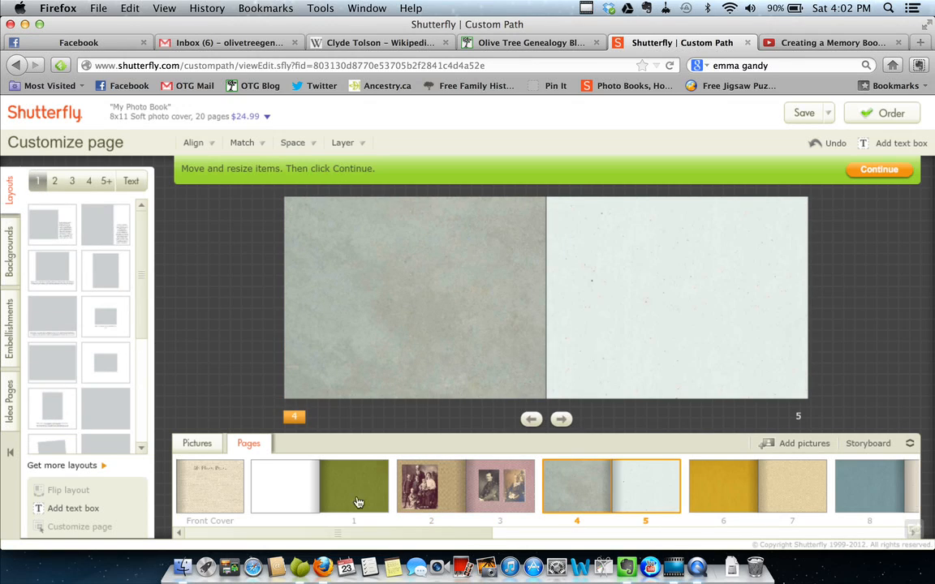
left_click(198, 443)
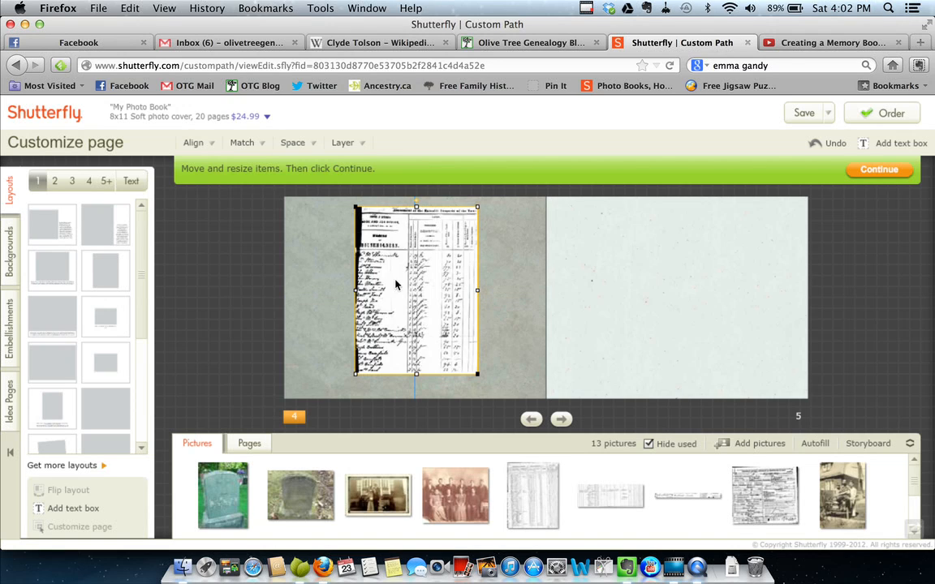
Step: Place the census record on page 4 and the man's portrait on page 5
left_click_drag(415, 289, 372, 295)
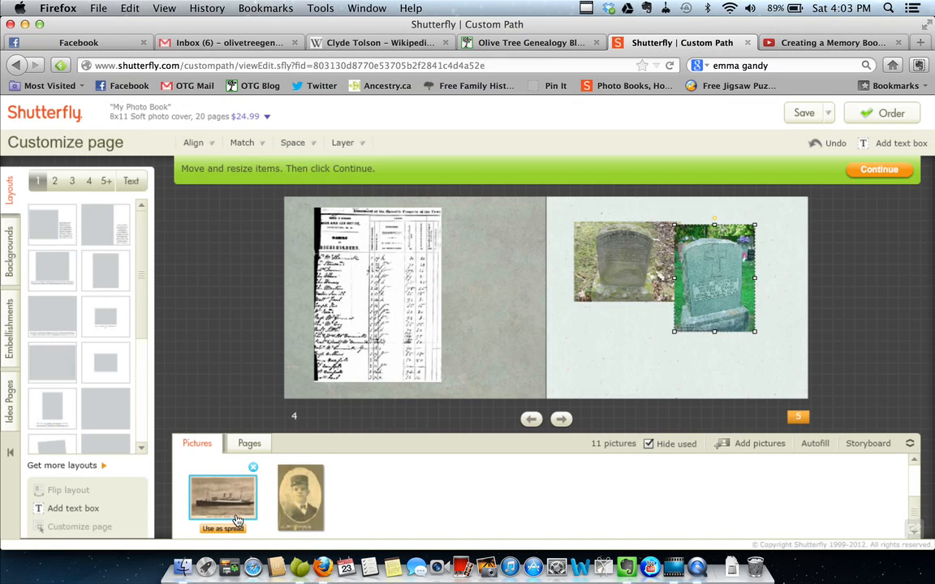
left_click_drag(300, 497, 646, 376)
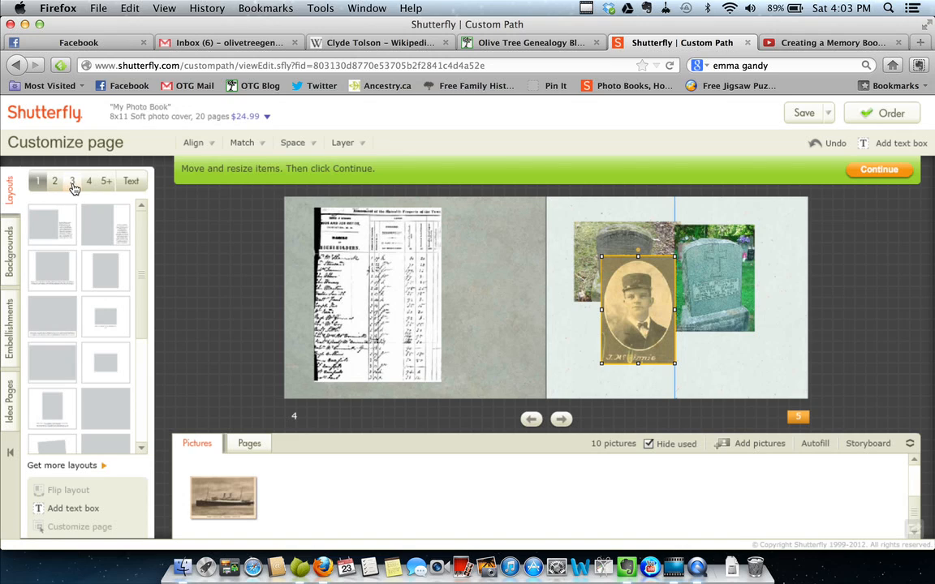
Step: Apply a three-photo layout to page 5 and reposition the top tombstone photo in its frame
left_click(72, 182)
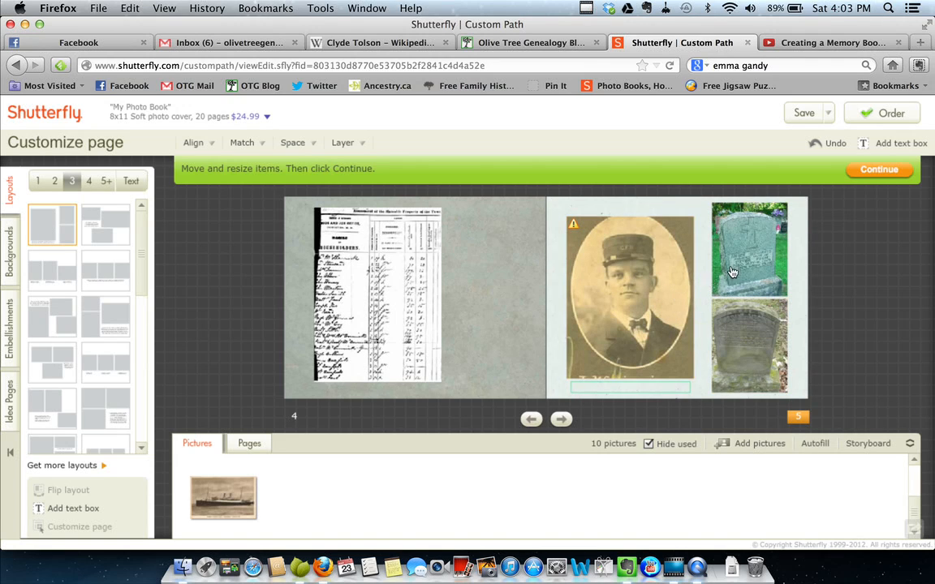
left_click(748, 247)
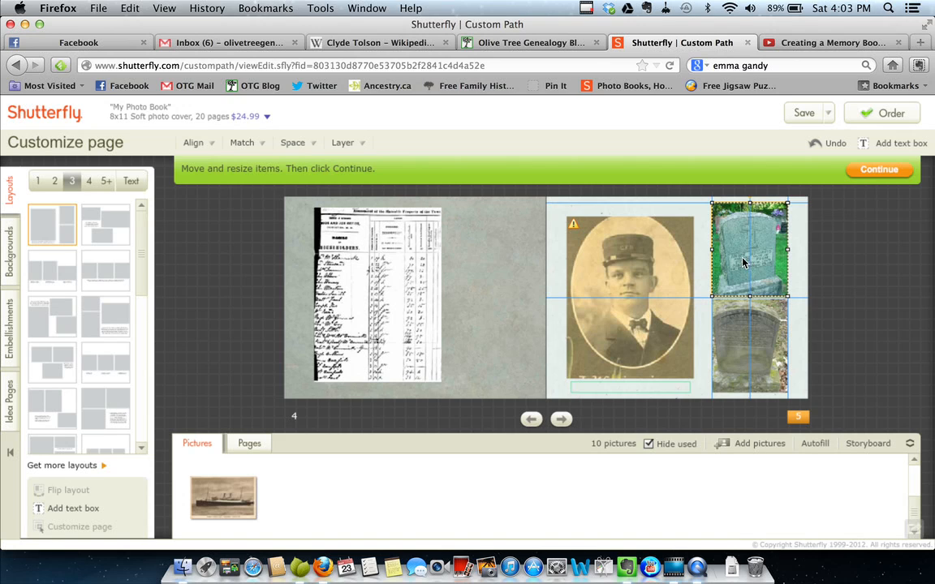
left_click_drag(750, 246, 625, 289)
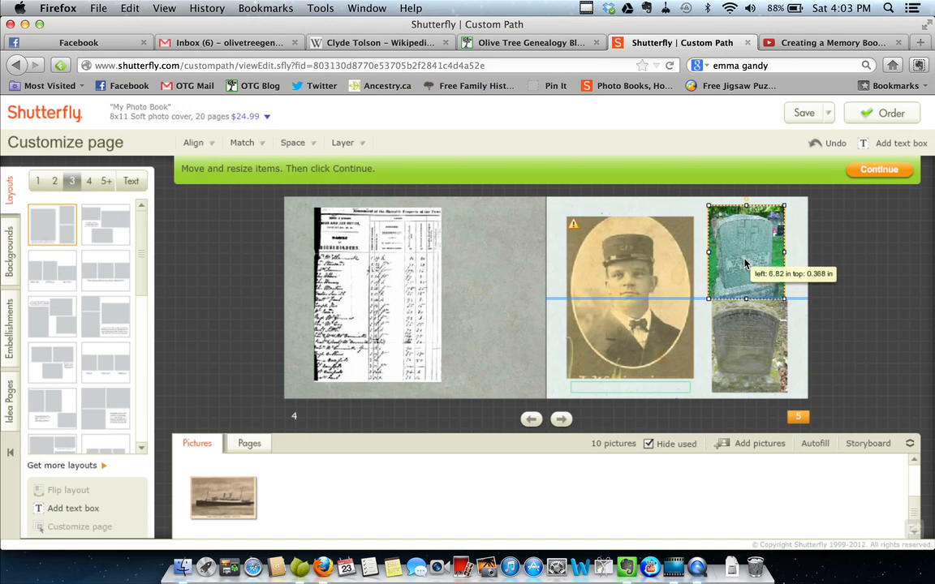
left_click_drag(745, 252, 749, 256)
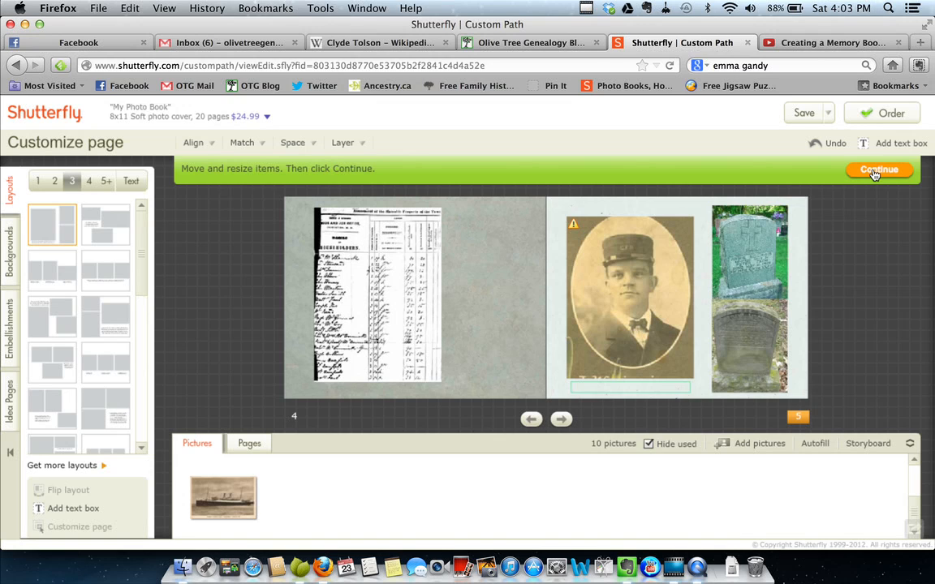
Step: Finish customizing page 5, rearrange its photos and give it the tan textured background
left_click(879, 171)
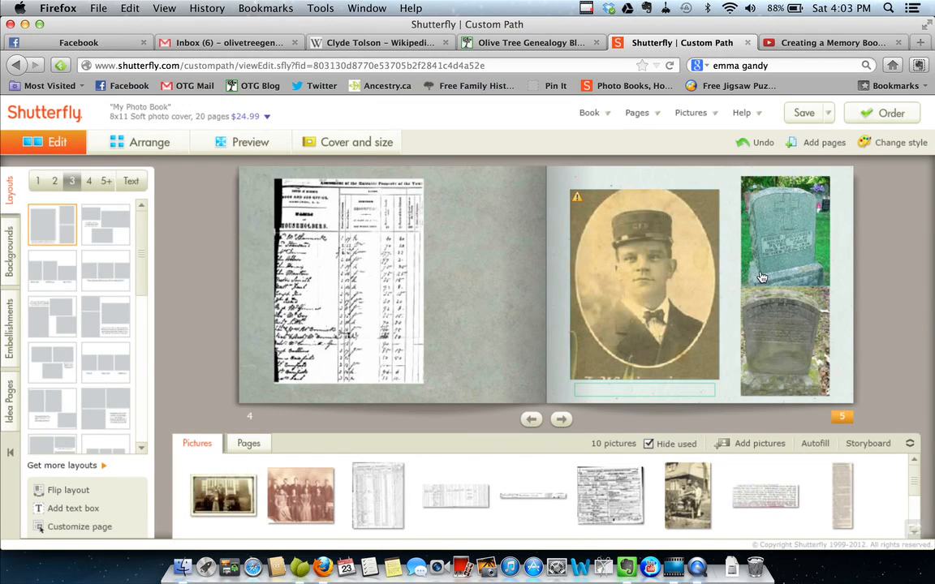
left_click(642, 284)
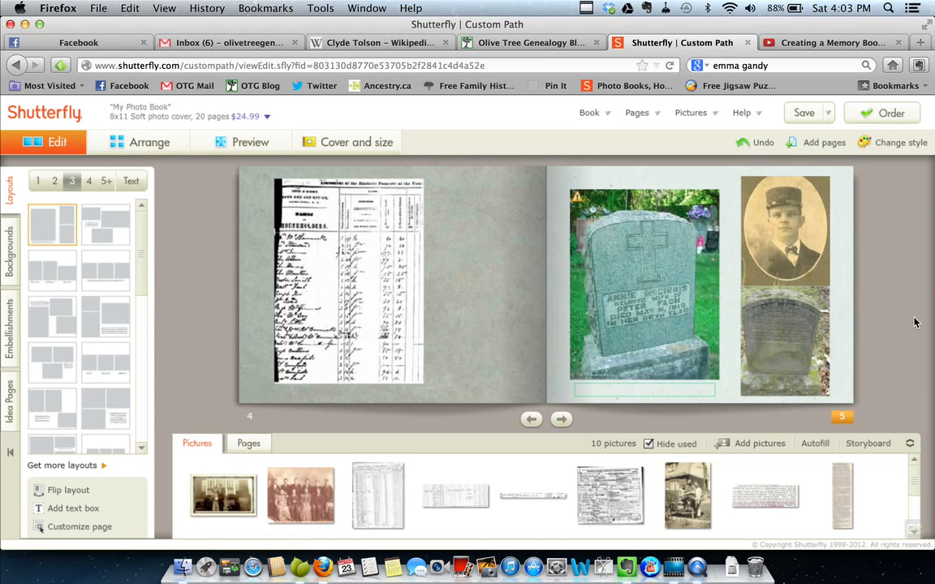
mouse_move(714, 389)
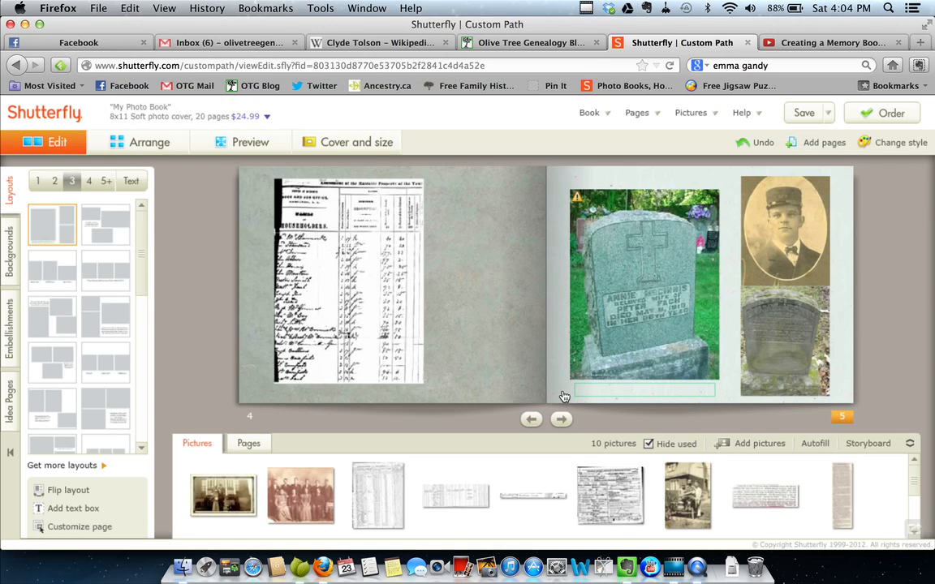
left_click(10, 243)
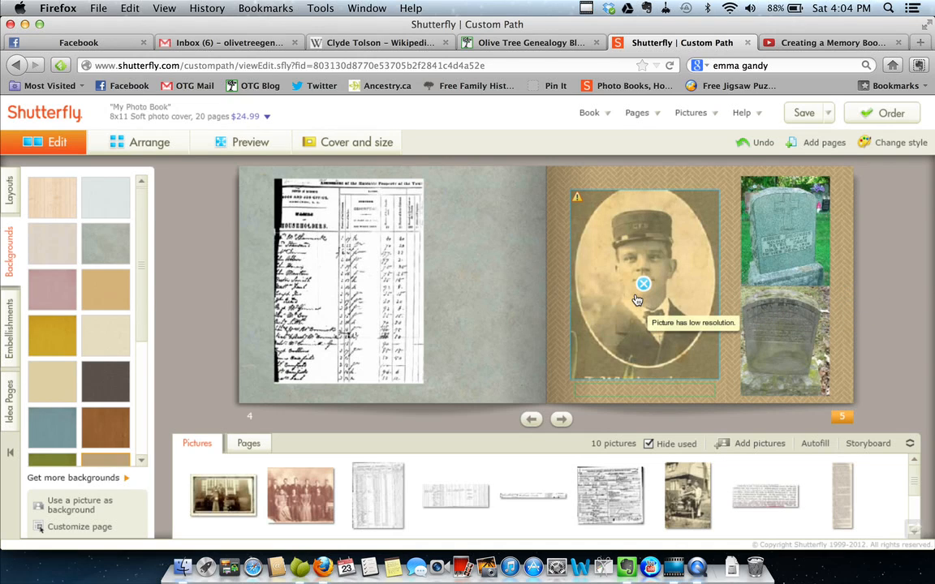
mouse_move(621, 328)
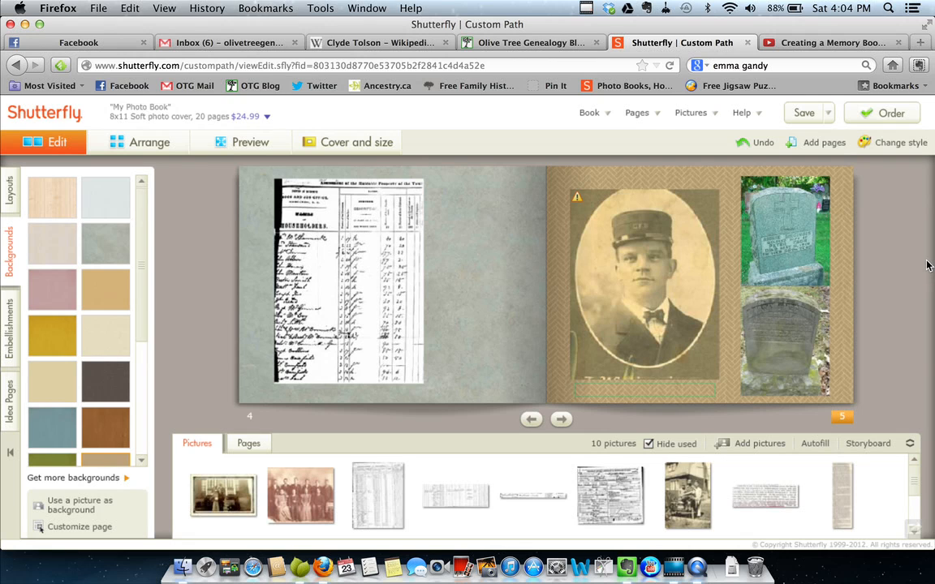
mouse_move(912, 250)
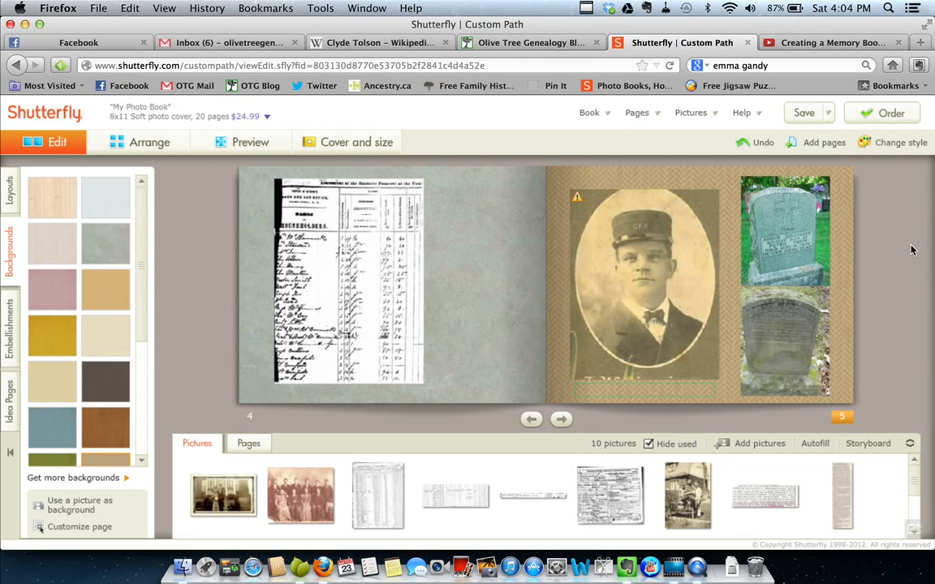
mouse_move(890, 353)
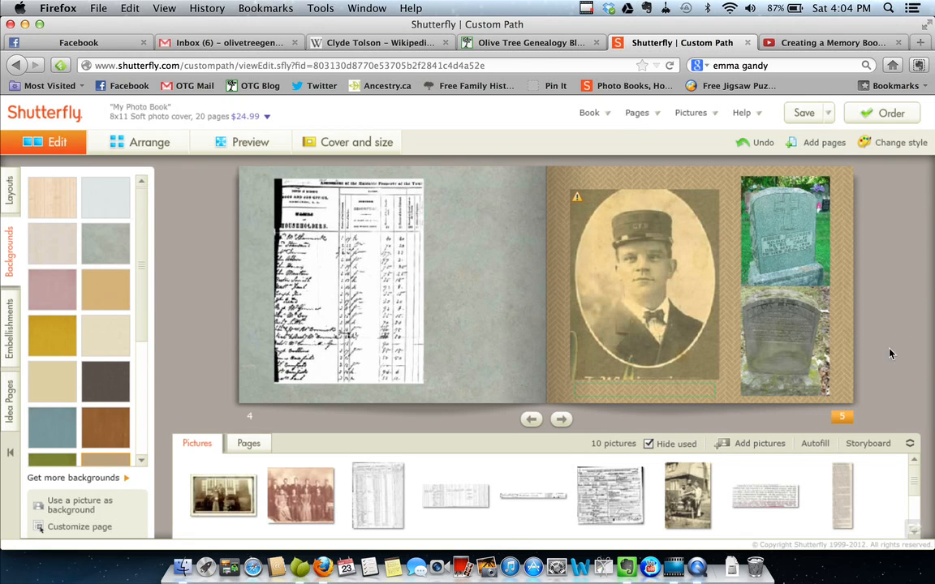
mouse_move(673, 566)
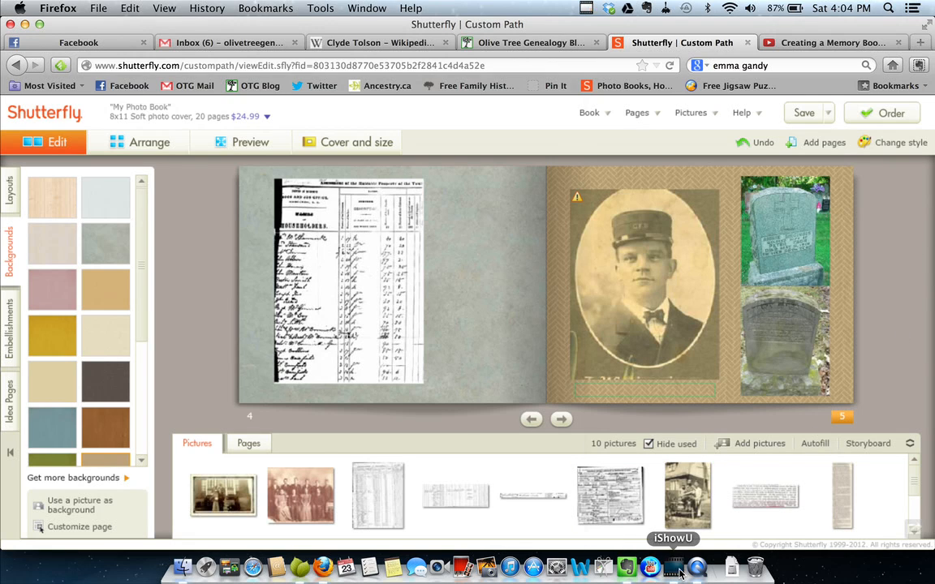